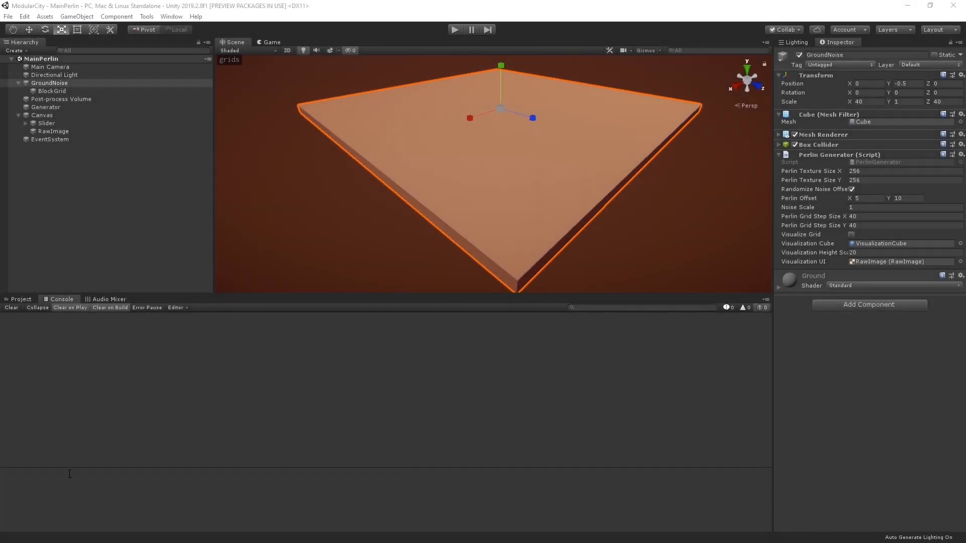
{"action": "mouse_move", "coordinate": [70, 468]}
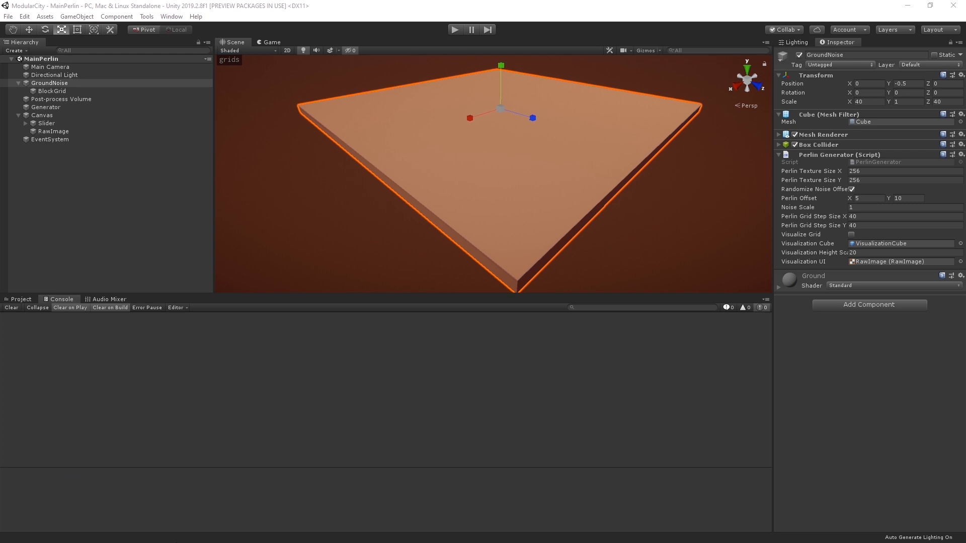
{"action": "mouse_move", "coordinate": [556, 40]}
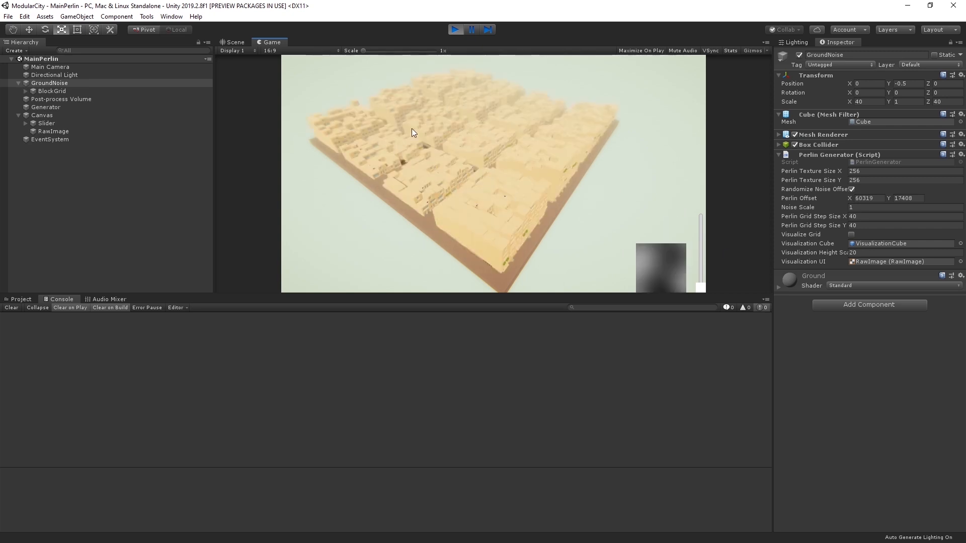
{"action": "mouse_move", "coordinate": [451, 225]}
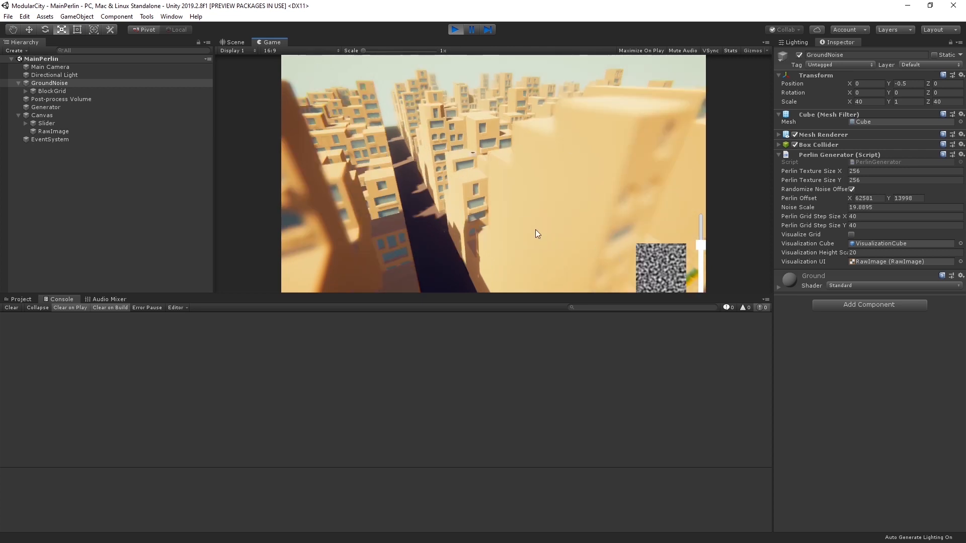
Enter play mode so the city of buildings generates in the Game view
{"action": "left_click", "coordinate": [455, 29]}
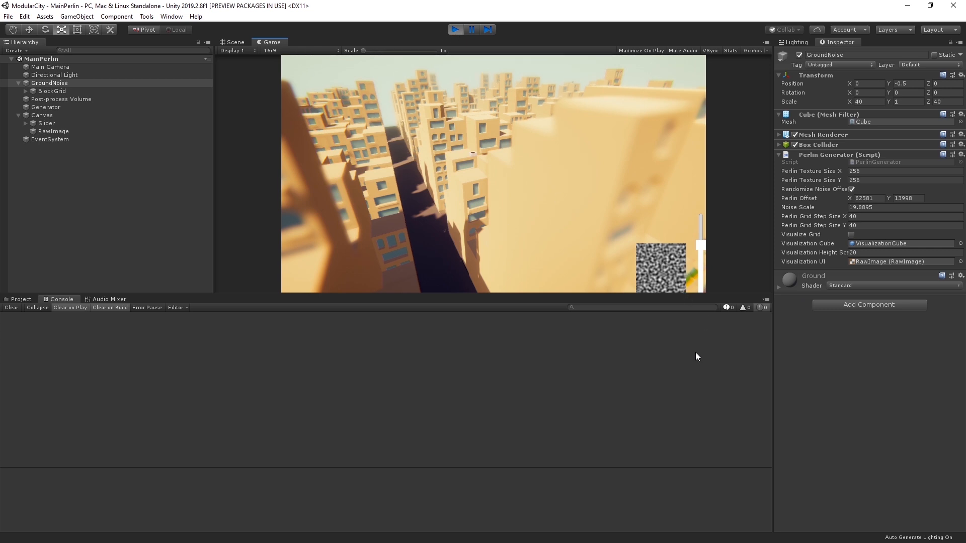
{"action": "mouse_move", "coordinate": [708, 328]}
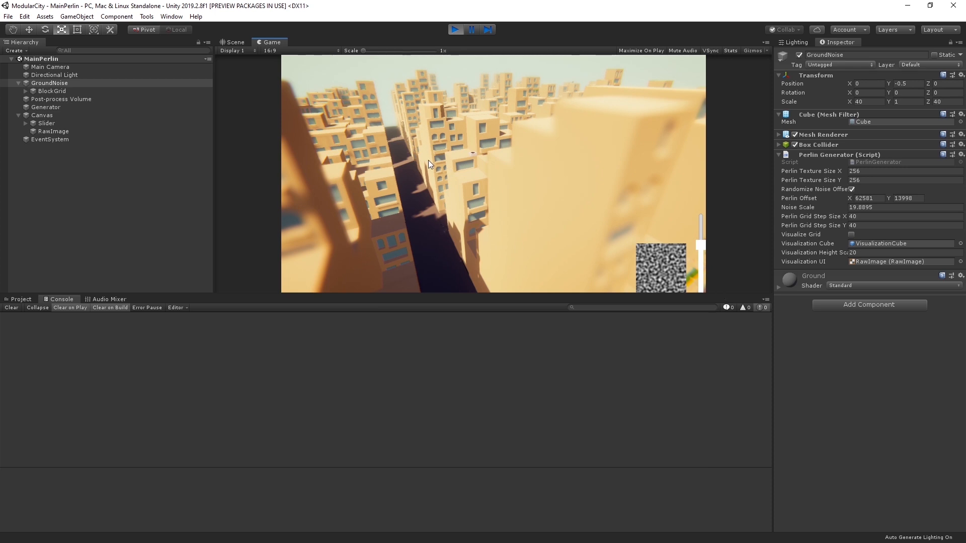
{"action": "mouse_move", "coordinate": [455, 39]}
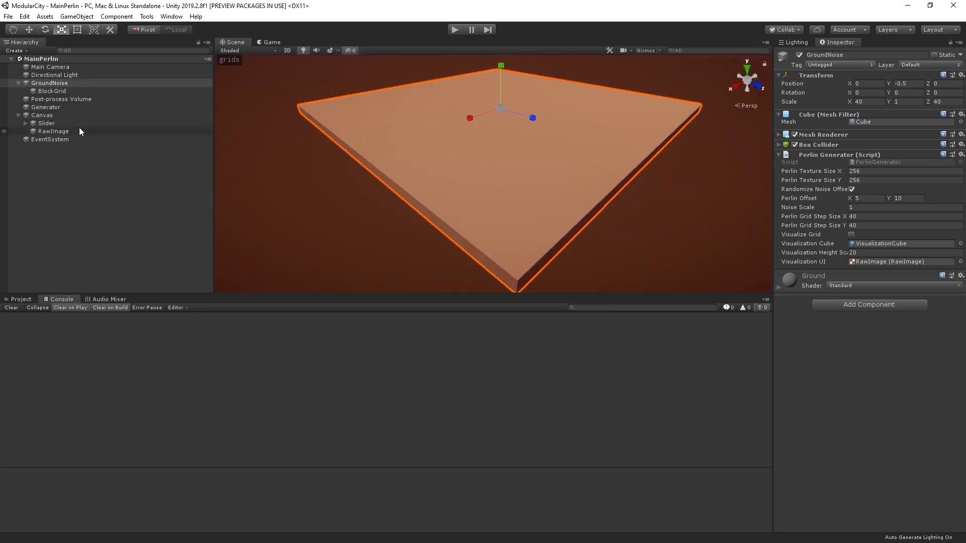
{"action": "left_click", "coordinate": [45, 107]}
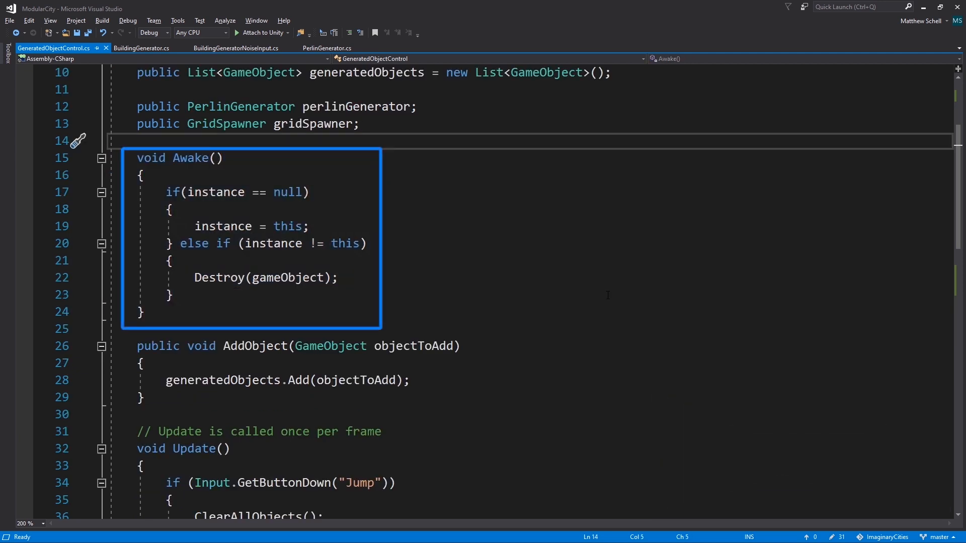
{"action": "mouse_move", "coordinate": [681, 259]}
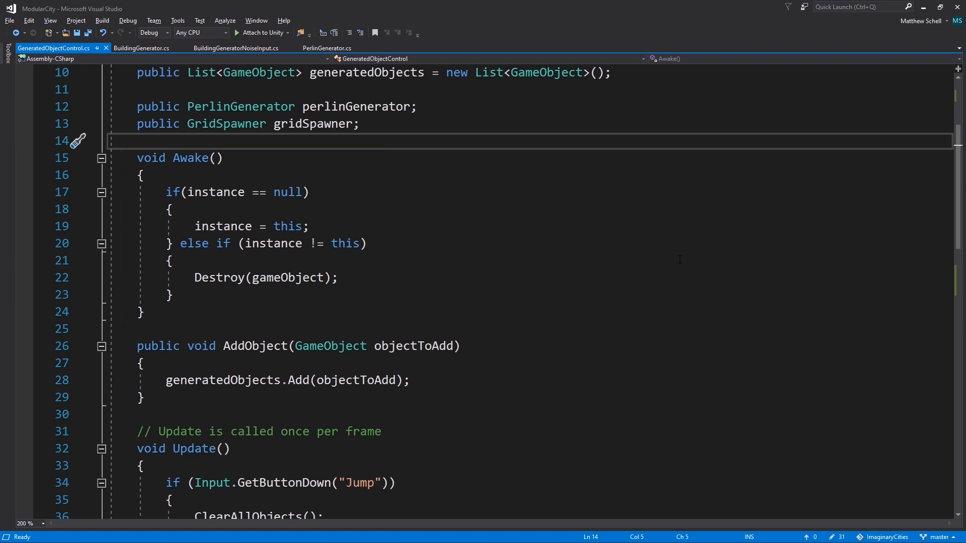
Scroll GeneratedObjectControl to AddObject, highlight generatedObjects, then continue toward Update
{"action": "scroll", "scroll_direction": "down", "scroll_amount": 3}
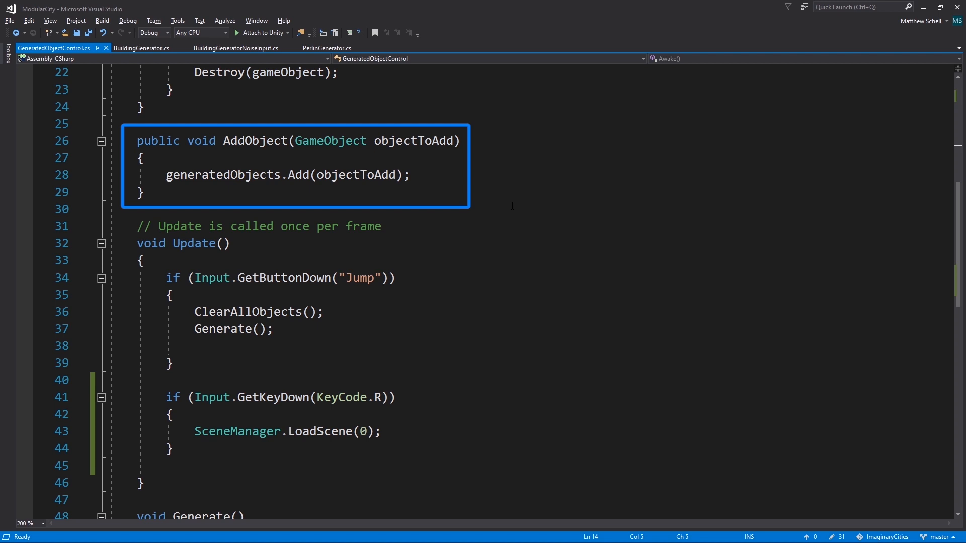
{"action": "double_click", "coordinate": [223, 175]}
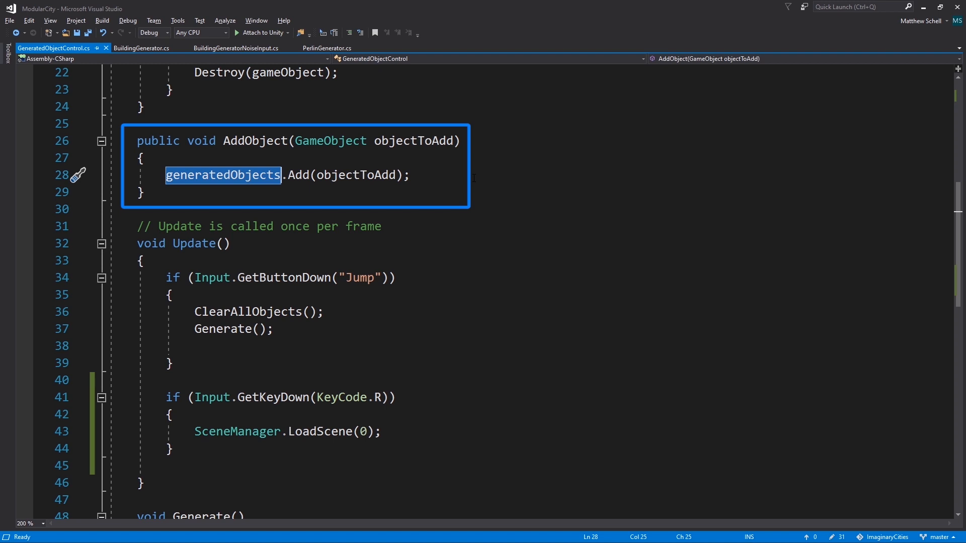
{"action": "scroll", "scroll_direction": "down", "scroll_amount": 3}
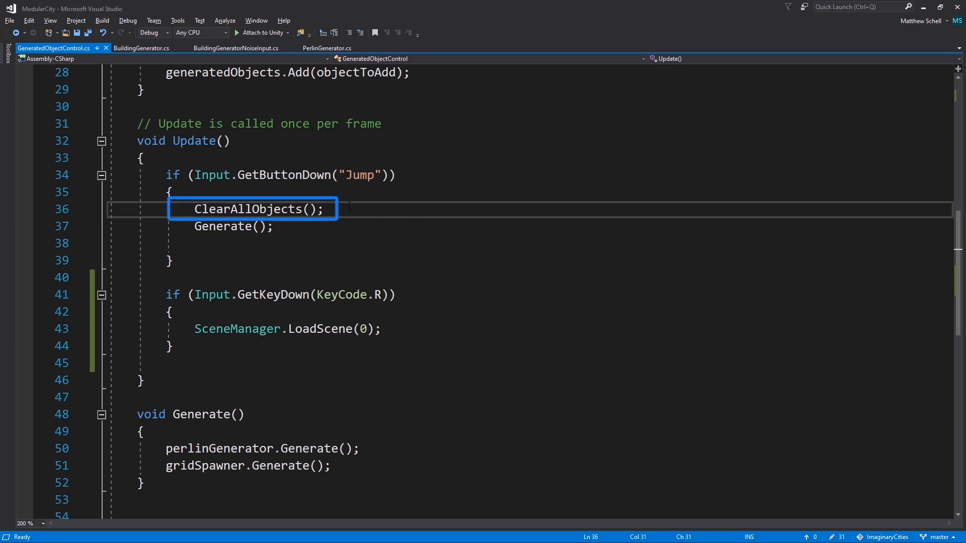
{"action": "left_click", "coordinate": [234, 226]}
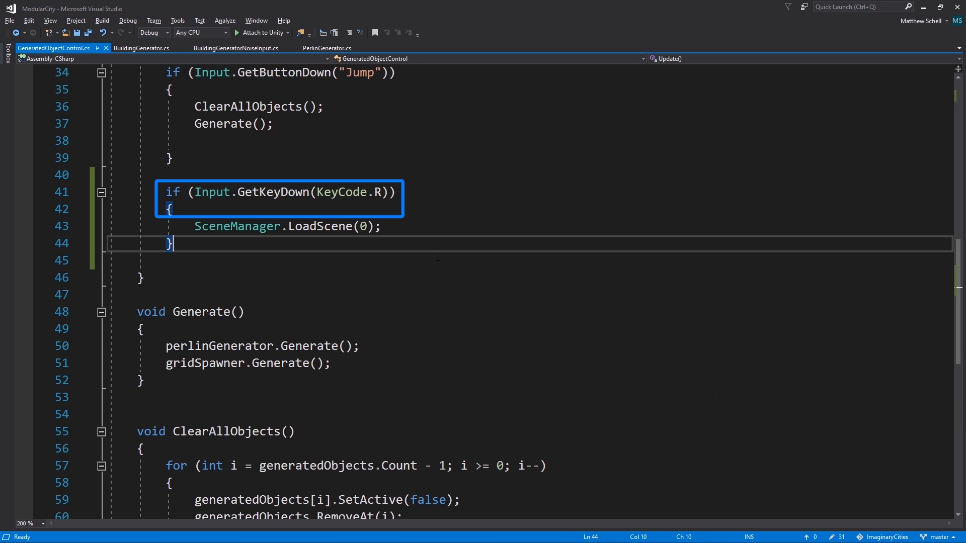
{"action": "mouse_move", "coordinate": [421, 106]}
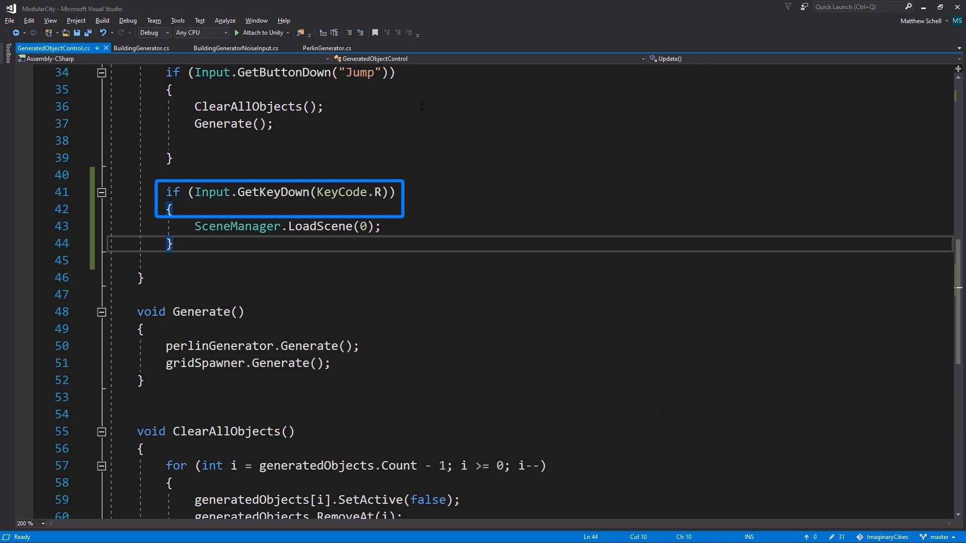
{"action": "mouse_move", "coordinate": [415, 216]}
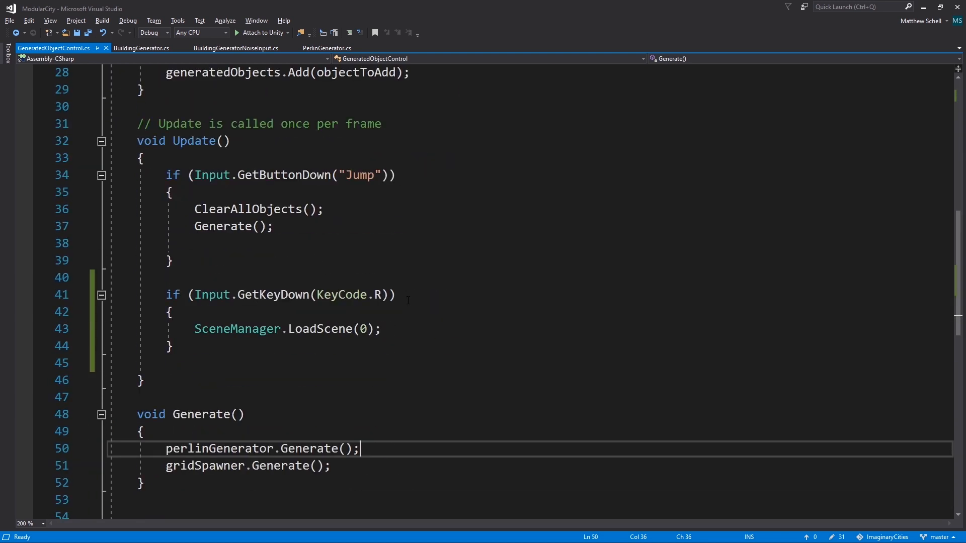
{"action": "scroll", "scroll_direction": "down", "scroll_amount": 3}
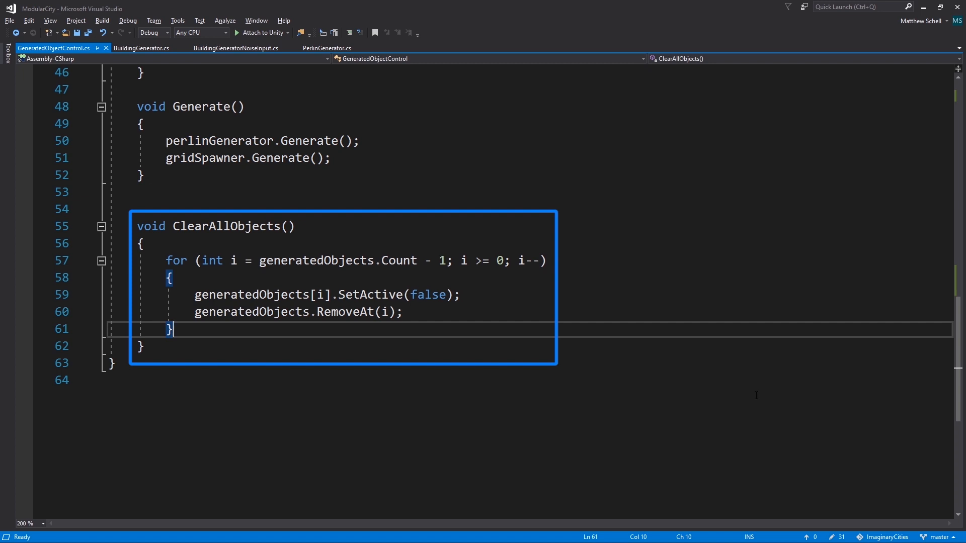
{"action": "mouse_move", "coordinate": [740, 369]}
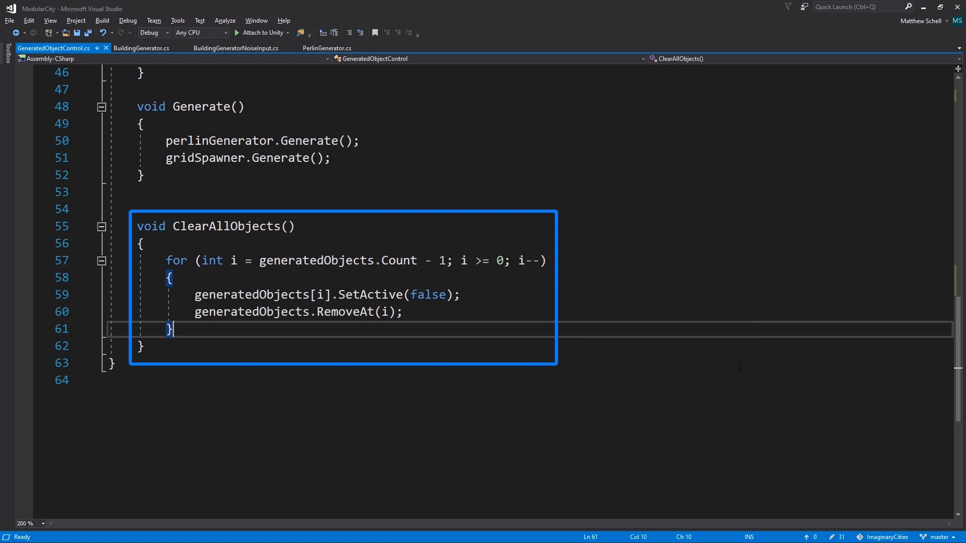
{"action": "mouse_move", "coordinate": [745, 378]}
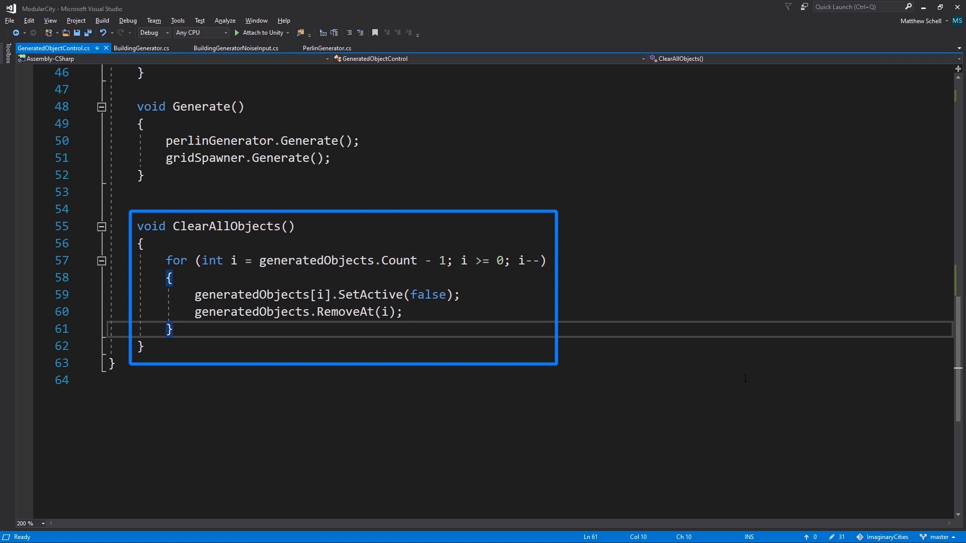
{"action": "mouse_move", "coordinate": [930, 523]}
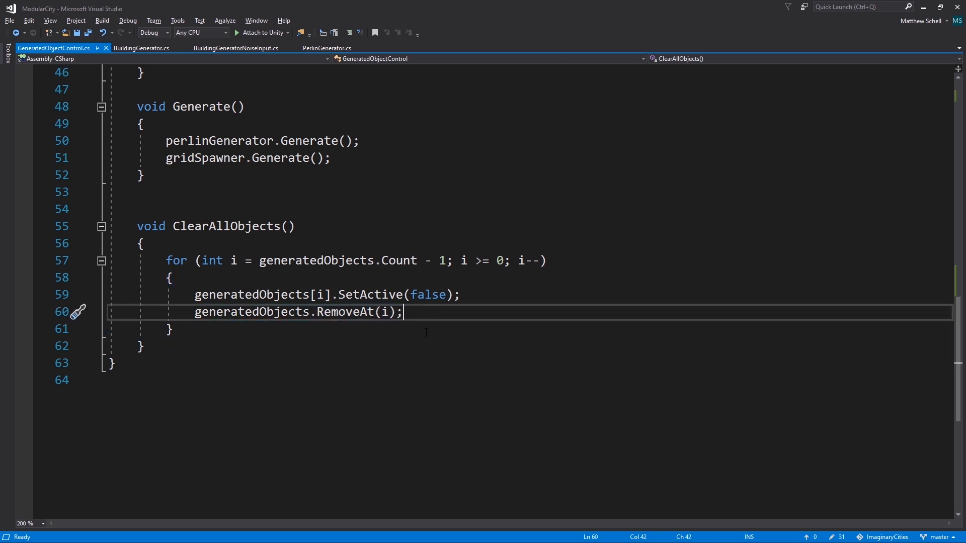
Insert a reverse 'forr' for-loop snippet on a new line below the existing loop
{"action": "key", "text": "Enter"}
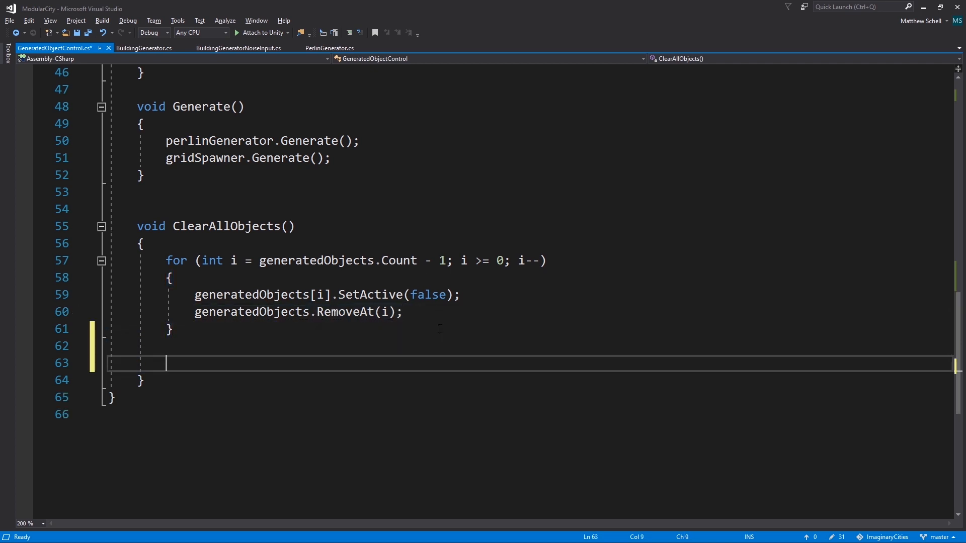
{"action": "type", "text": "forr"}
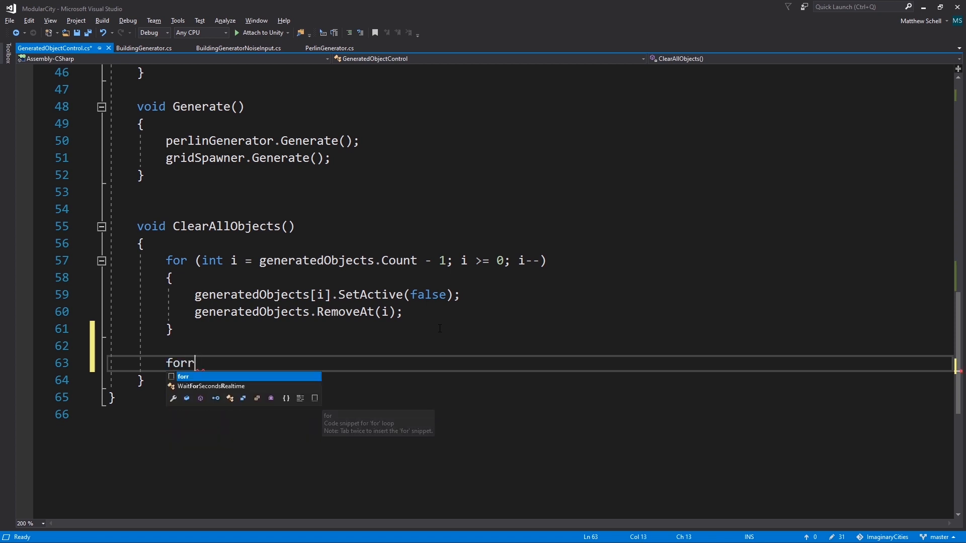
{"action": "key", "text": "Tab"}
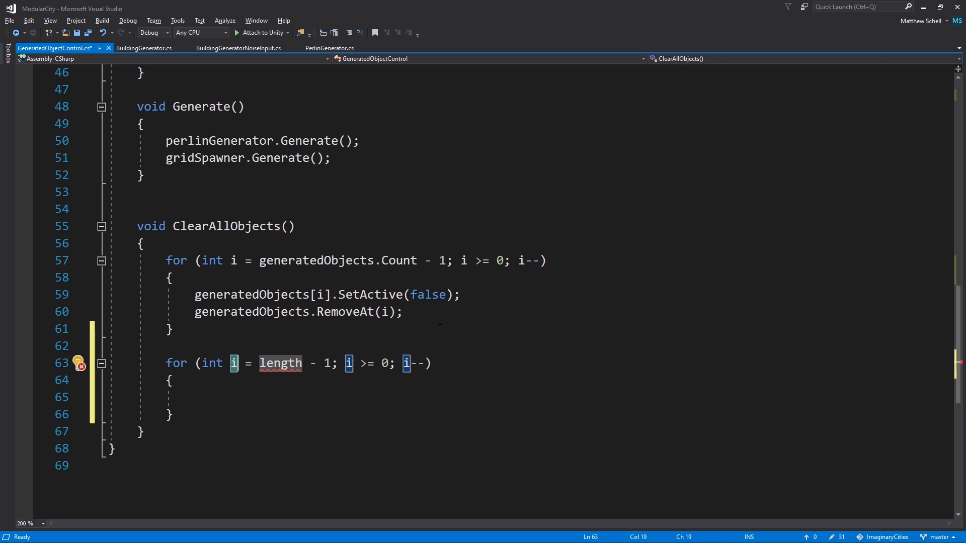
{"action": "mouse_move", "coordinate": [237, 420]}
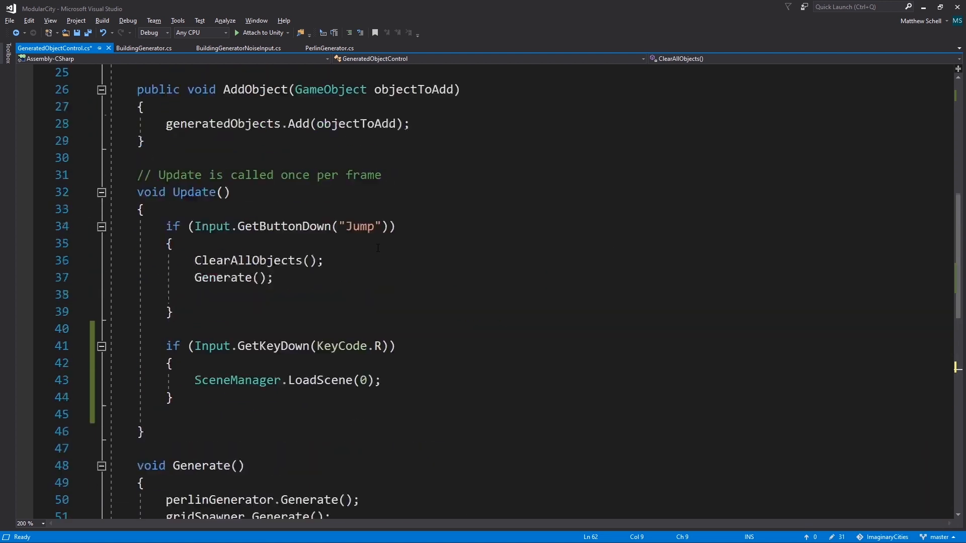
Switch to the BuildingGenerator.cs tab to view its Build method
{"action": "scroll", "scroll_direction": "up", "scroll_amount": 3}
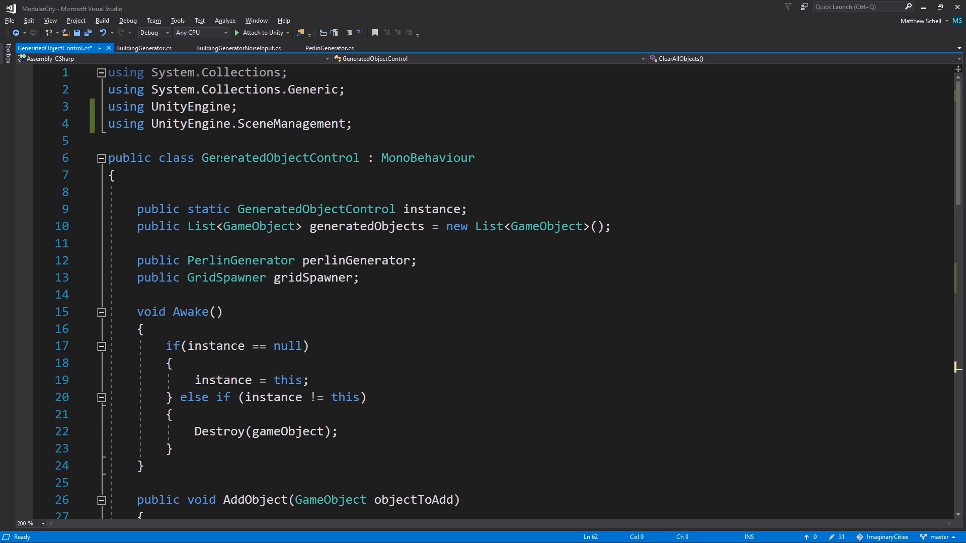
{"action": "left_click", "coordinate": [237, 48]}
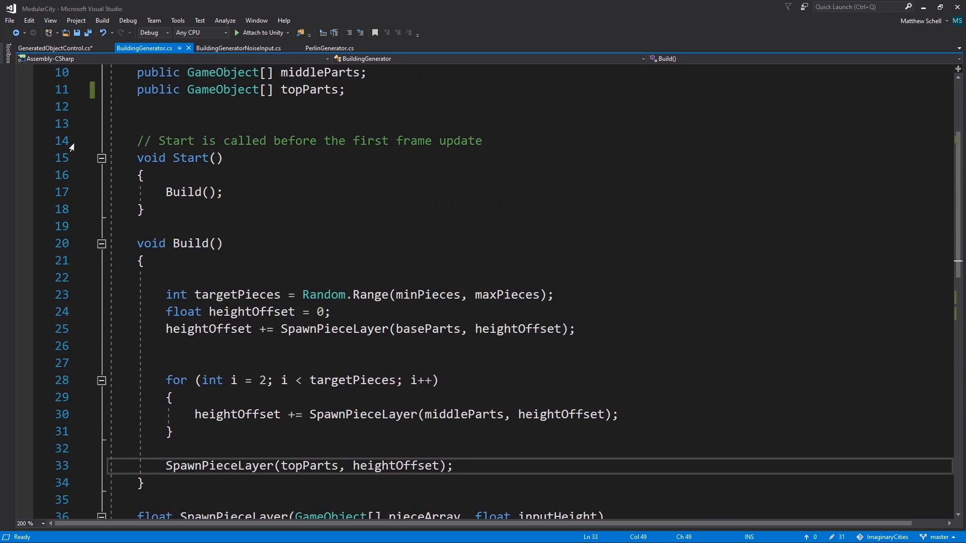
{"action": "mouse_move", "coordinate": [188, 48]}
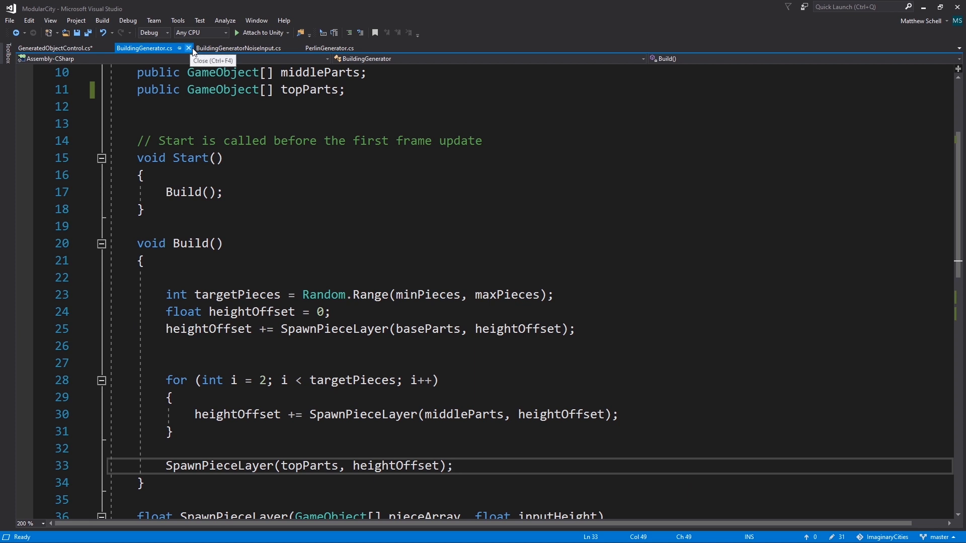
Close BuildingGenerator.cs, peek at PerlinGenerator.cs, then highlight 'position' in BuildingGeneratorNoiseInput
{"action": "left_click", "coordinate": [190, 48]}
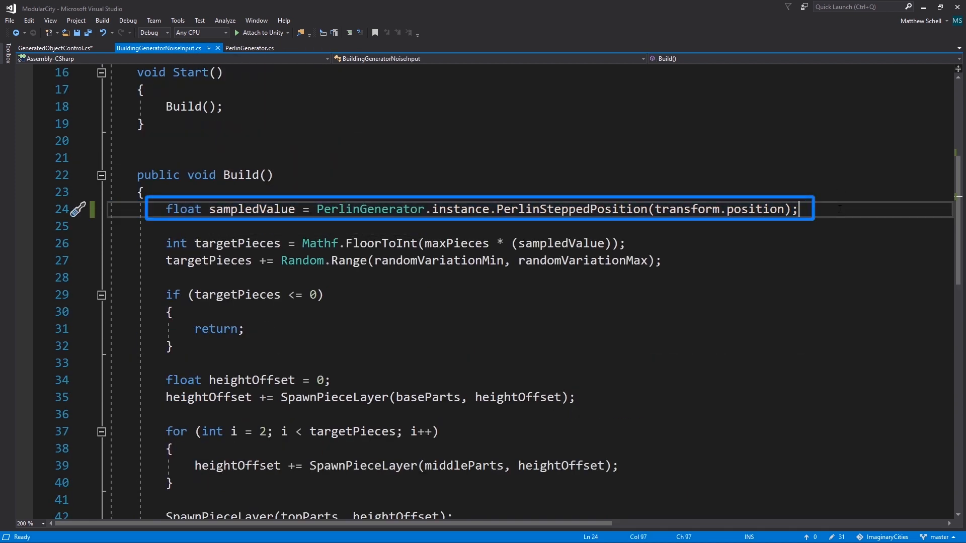
{"action": "mouse_move", "coordinate": [772, 321]}
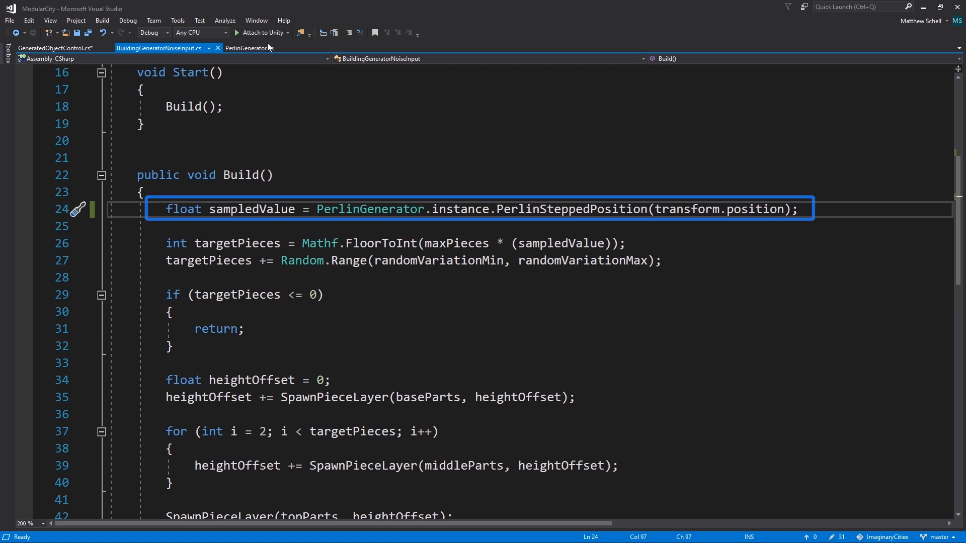
{"action": "left_click", "coordinate": [254, 47]}
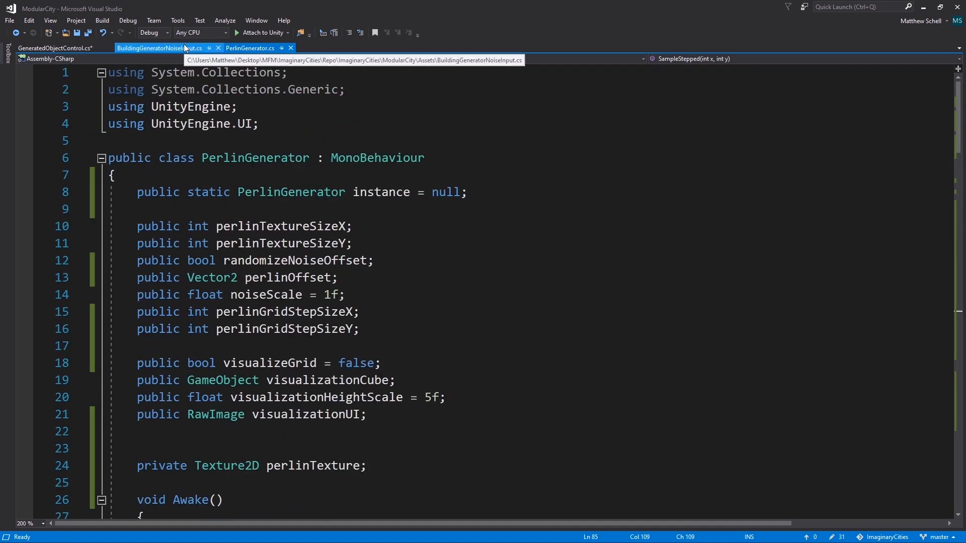
{"action": "left_click", "coordinate": [160, 48]}
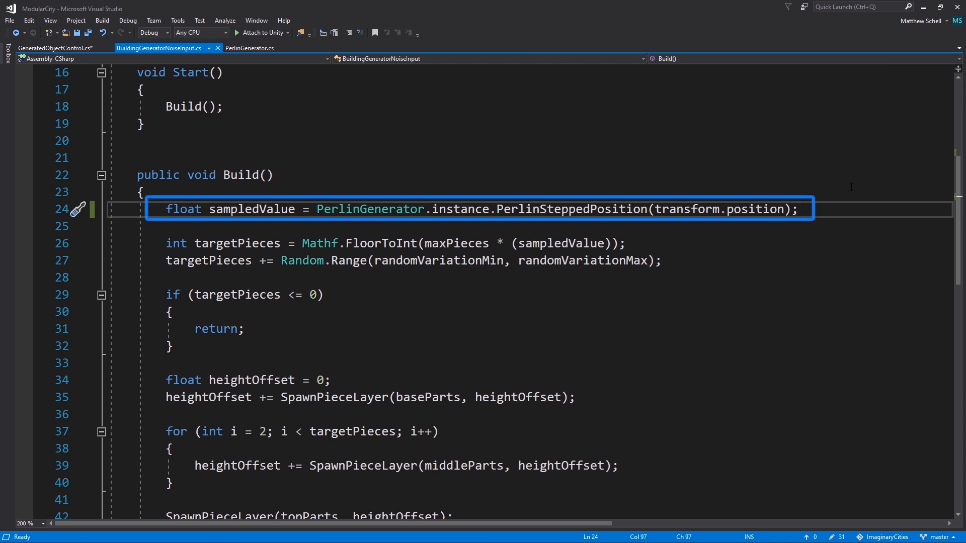
{"action": "double_click", "coordinate": [756, 209]}
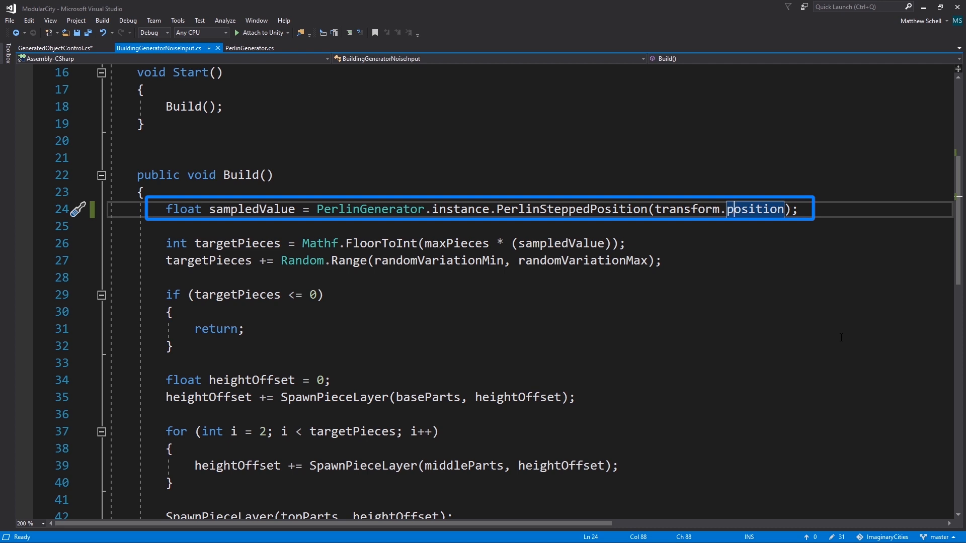
{"action": "double_click", "coordinate": [756, 209]}
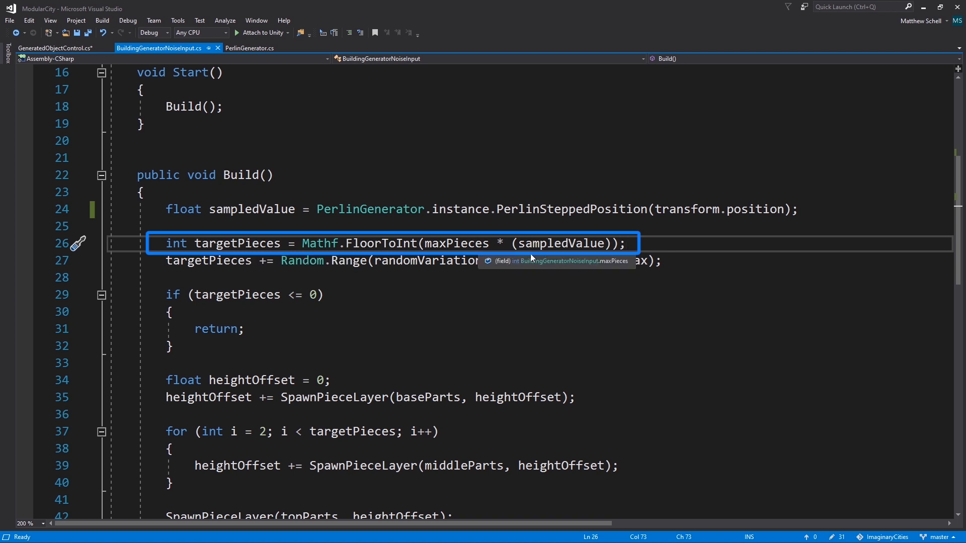
{"action": "mouse_move", "coordinate": [410, 298]}
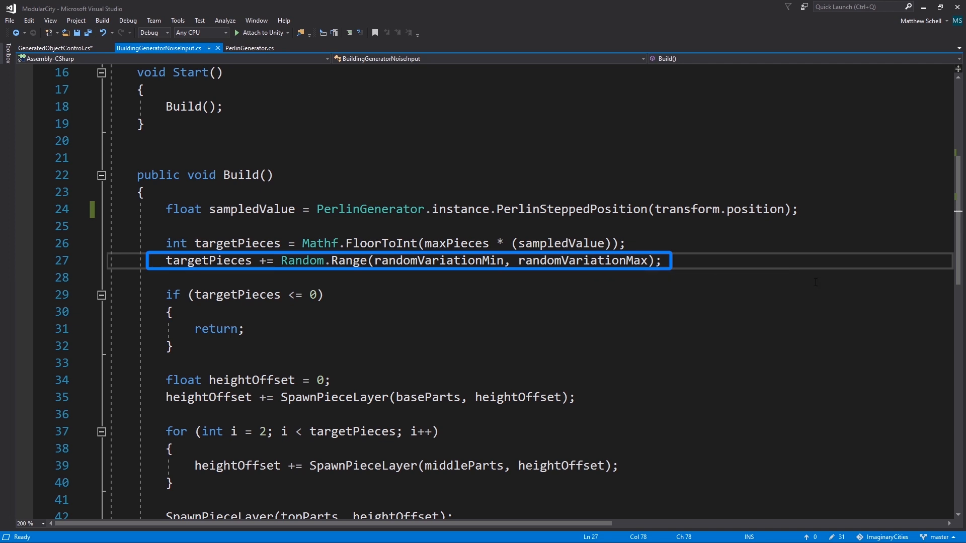
{"action": "mouse_move", "coordinate": [806, 324]}
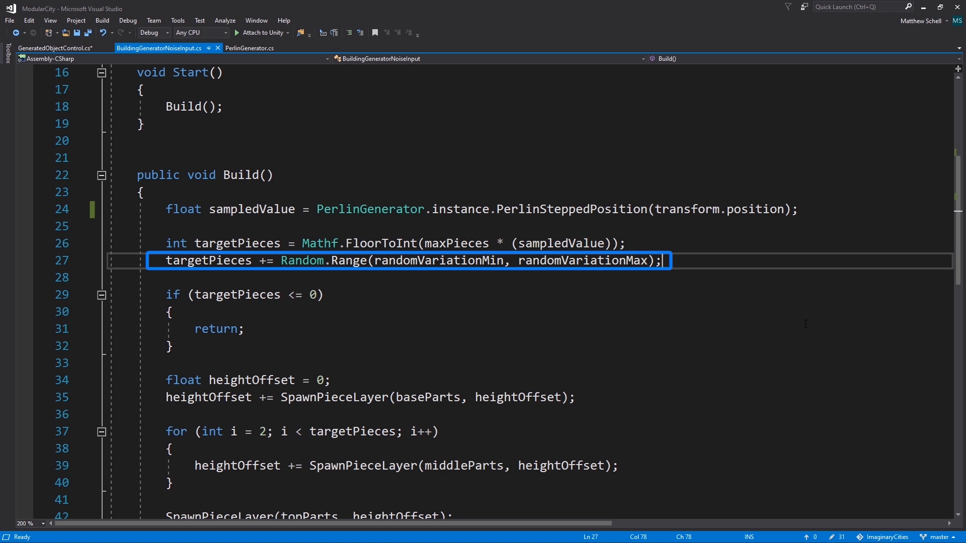
{"action": "mouse_move", "coordinate": [516, 372]}
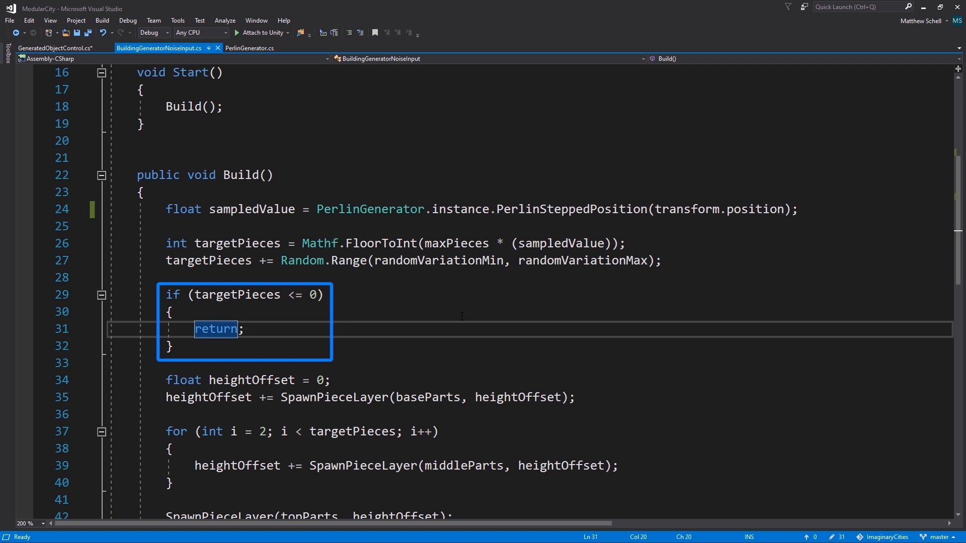
{"action": "mouse_move", "coordinate": [558, 306]}
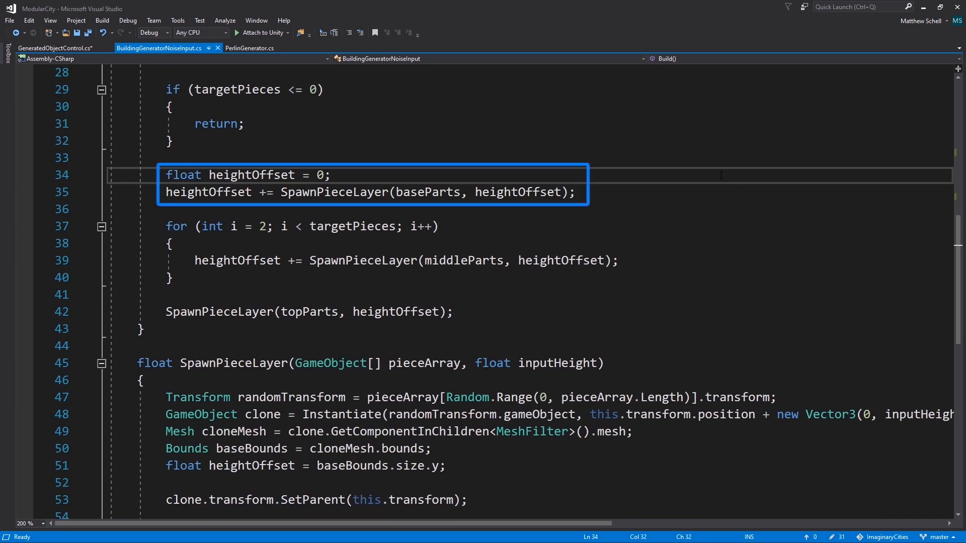
{"action": "mouse_move", "coordinate": [782, 460]}
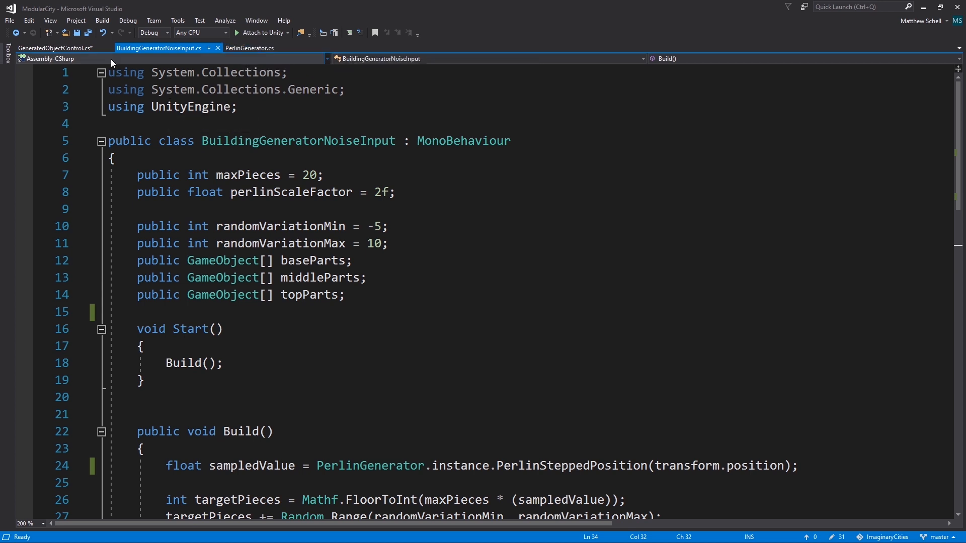
Flip through GeneratedObjectControl, PerlinGenerator and BuildingGeneratorNoiseInput, then run the MainPerlin scene
{"action": "left_click", "coordinate": [46, 49]}
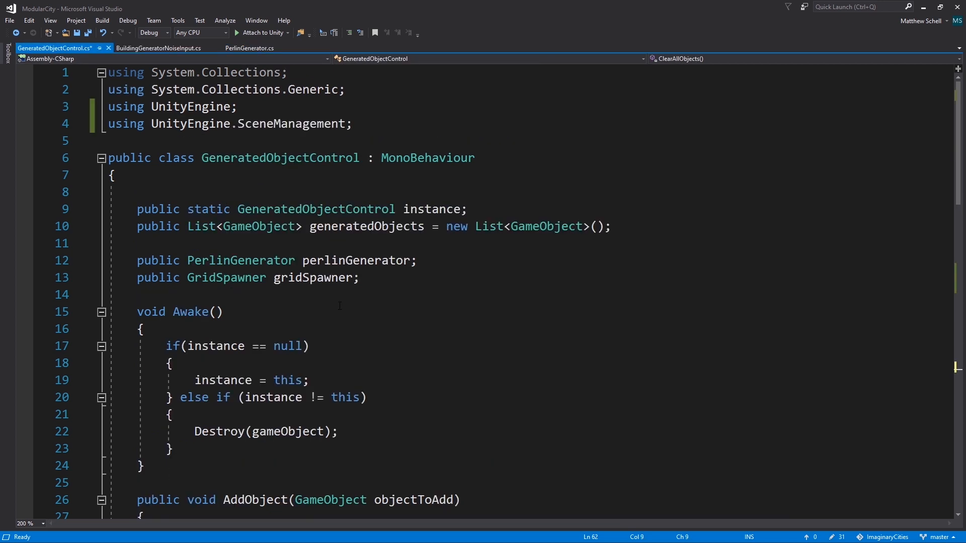
{"action": "scroll", "scroll_direction": "down", "scroll_amount": 3}
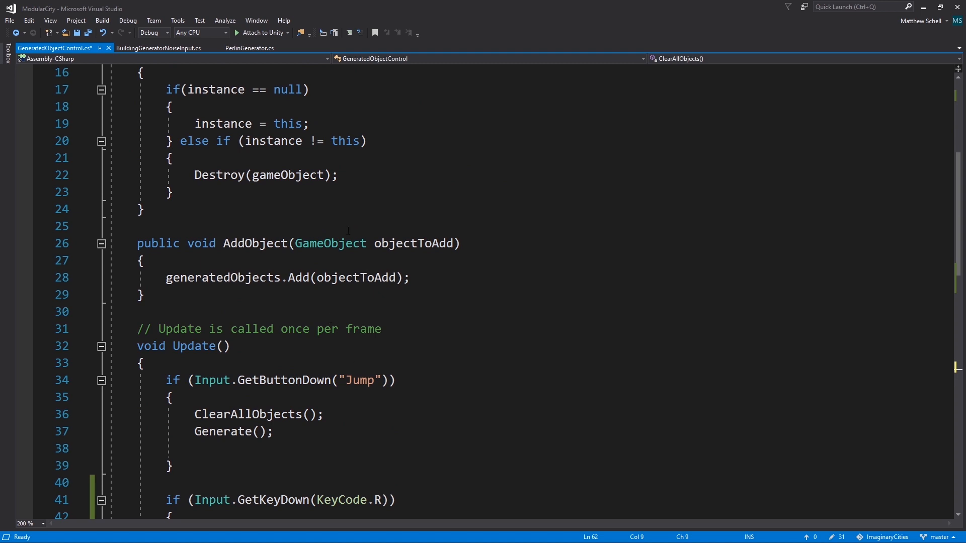
{"action": "left_click", "coordinate": [251, 48]}
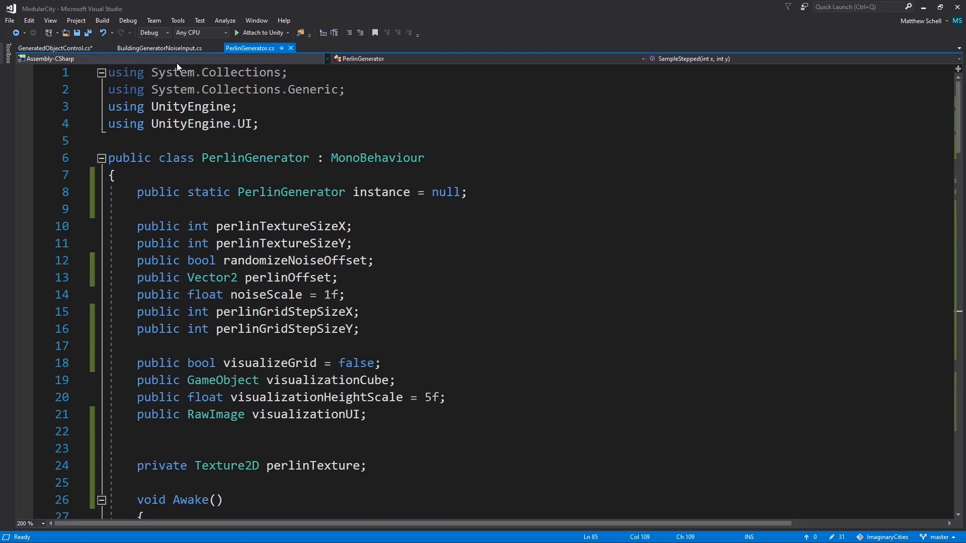
{"action": "left_click", "coordinate": [156, 47]}
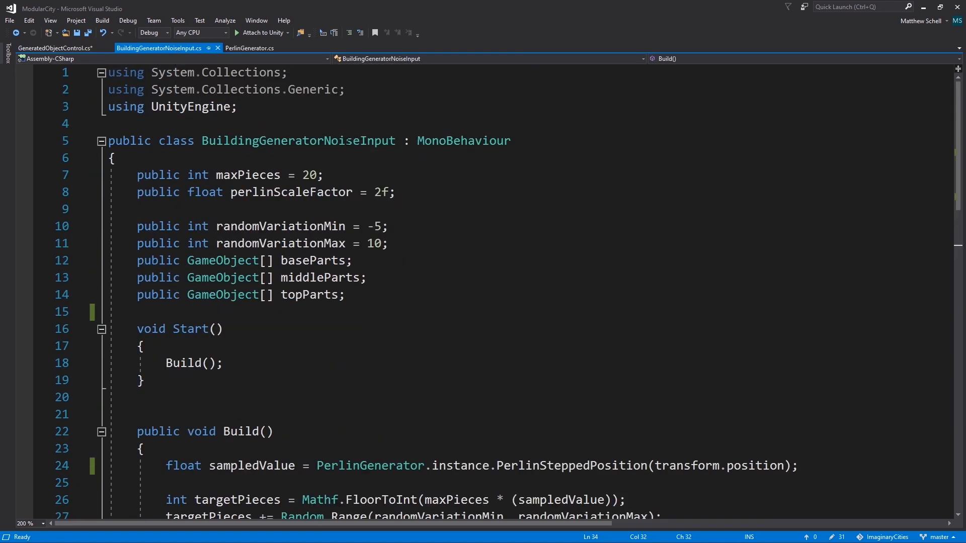
{"action": "mouse_move", "coordinate": [443, 187]}
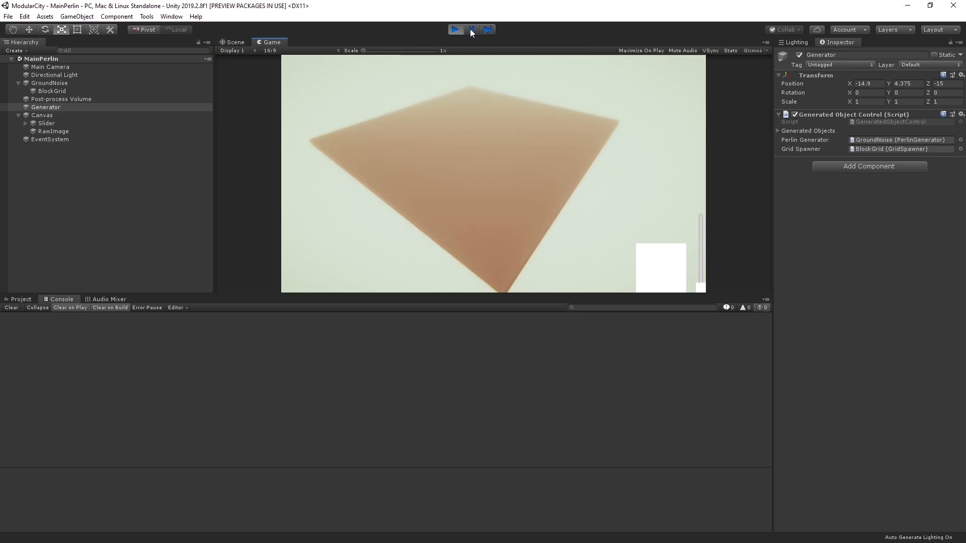
{"action": "left_click", "coordinate": [455, 28]}
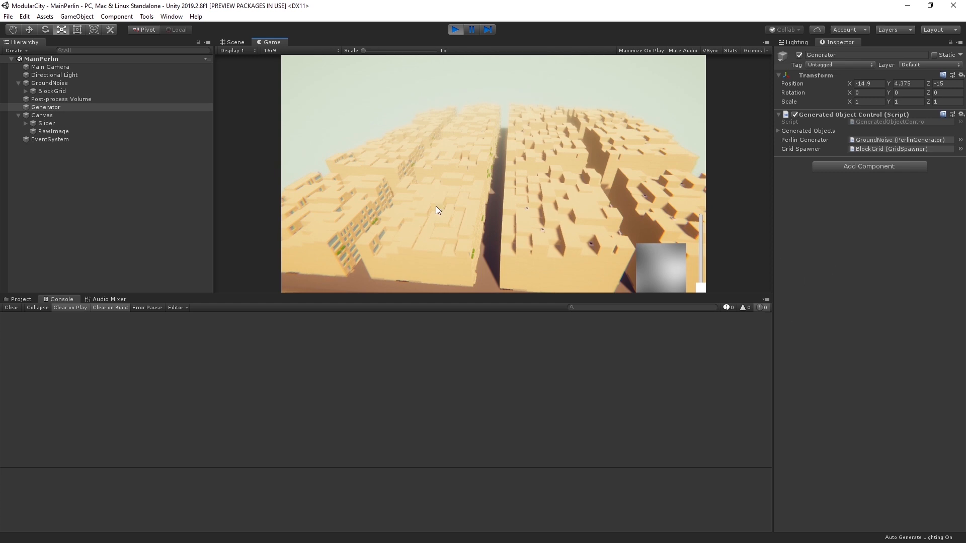
{"action": "mouse_move", "coordinate": [455, 170]}
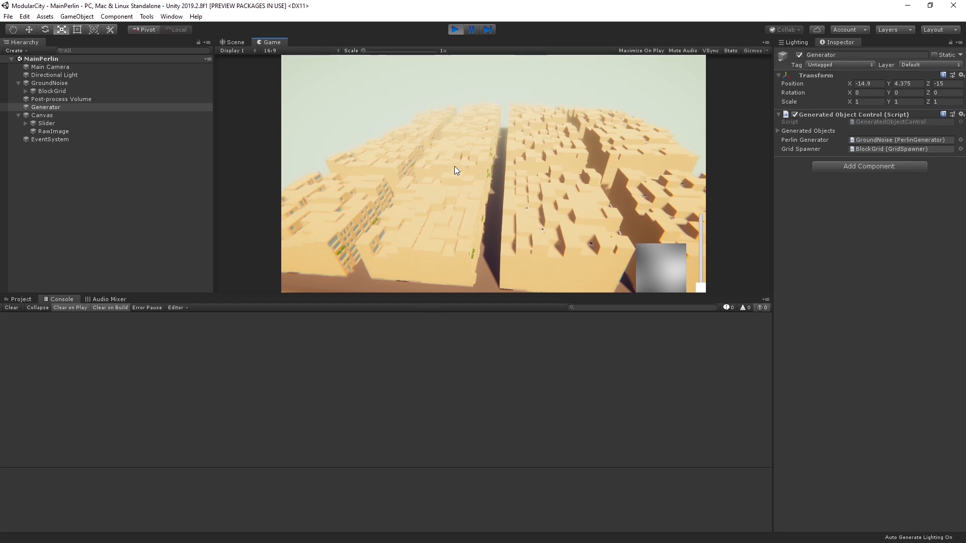
{"action": "mouse_move", "coordinate": [687, 219]}
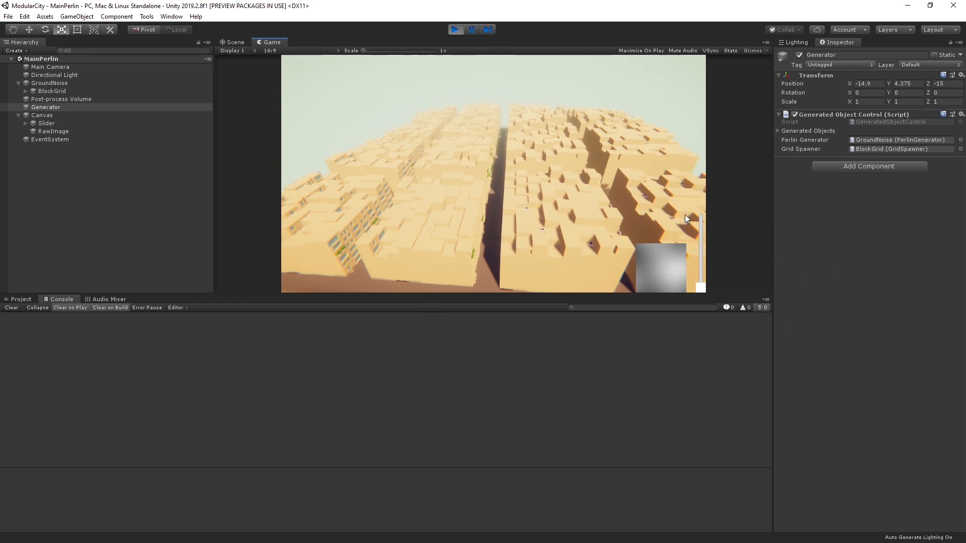
{"action": "left_click", "coordinate": [50, 92]}
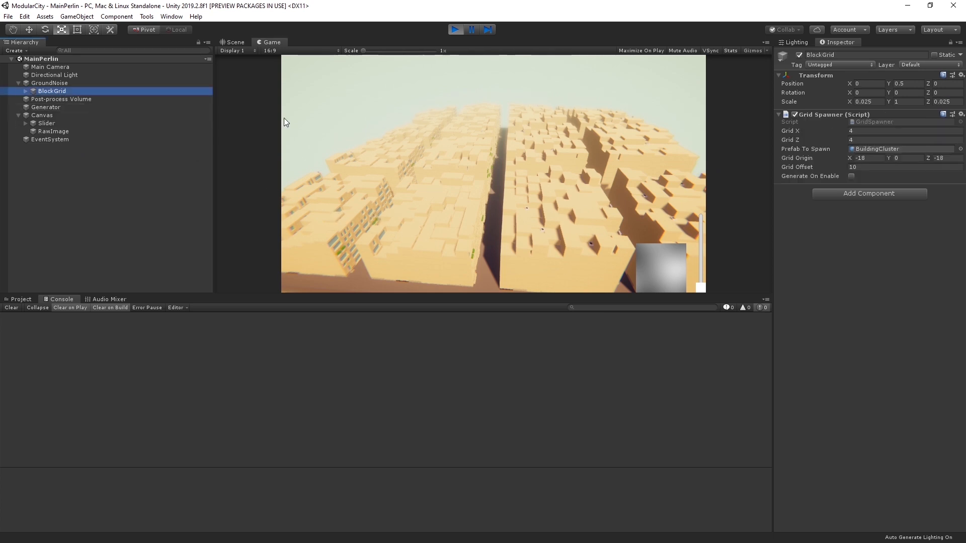
{"action": "mouse_move", "coordinate": [863, 153]}
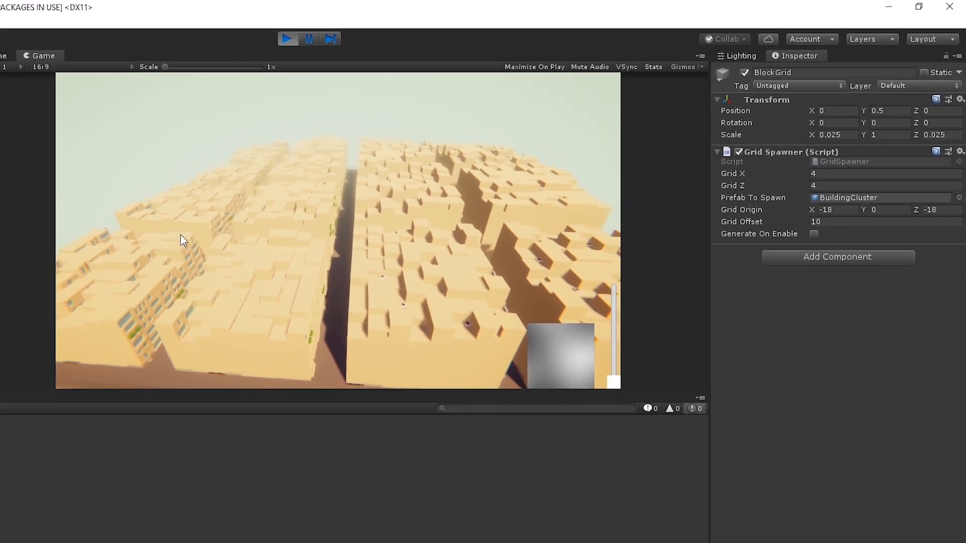
{"action": "mouse_move", "coordinate": [616, 248]}
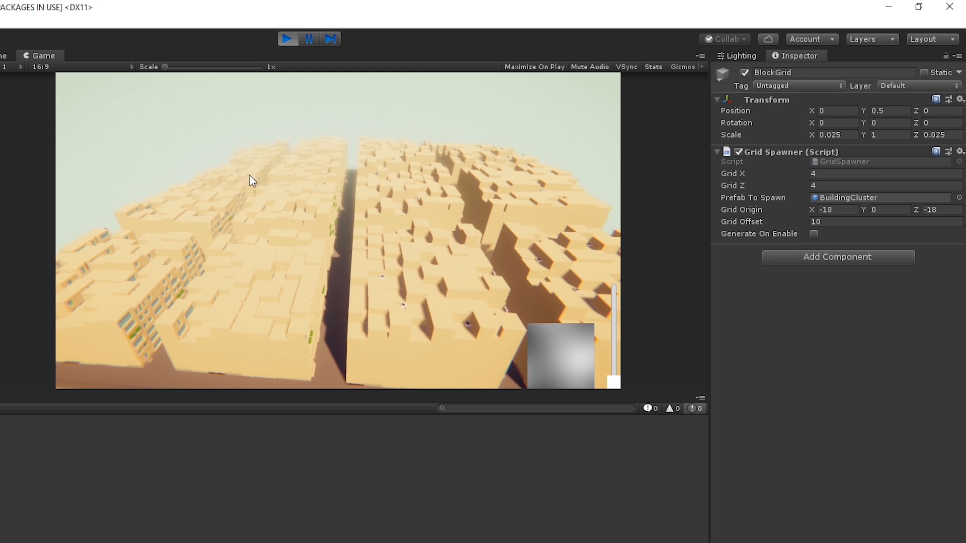
{"action": "mouse_move", "coordinate": [636, 329]}
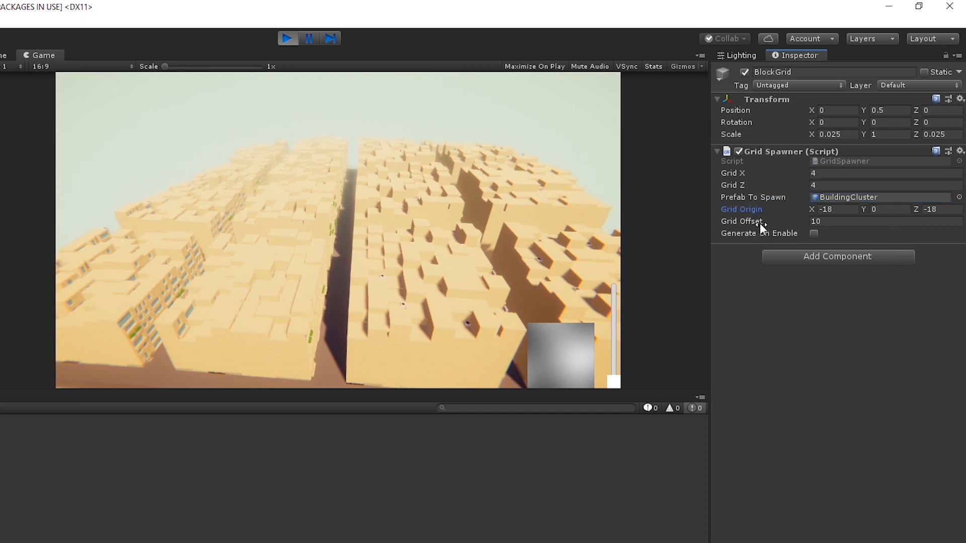
Try Grid Spawner Grid Offset values 8 and 12, then restore it to 10
{"action": "left_click", "coordinate": [885, 220]}
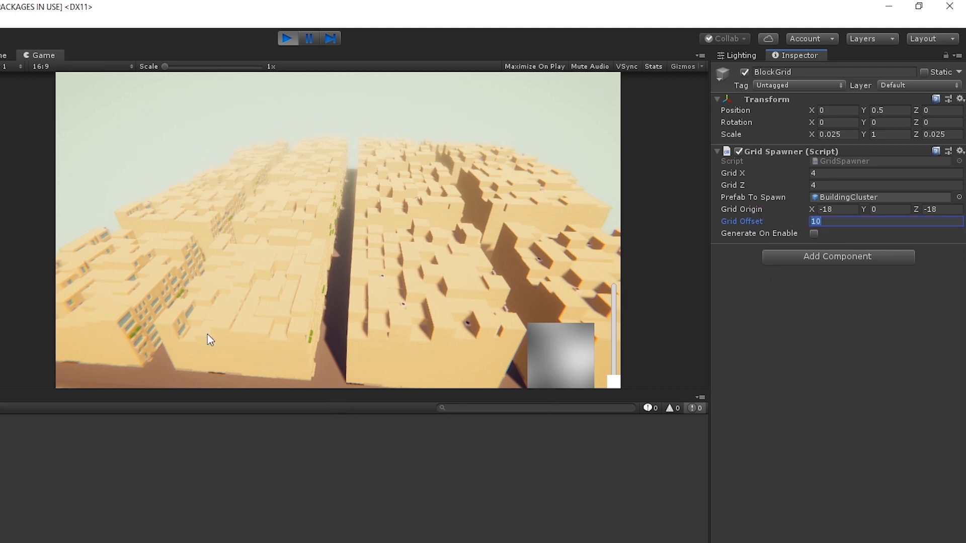
{"action": "mouse_move", "coordinate": [244, 408]}
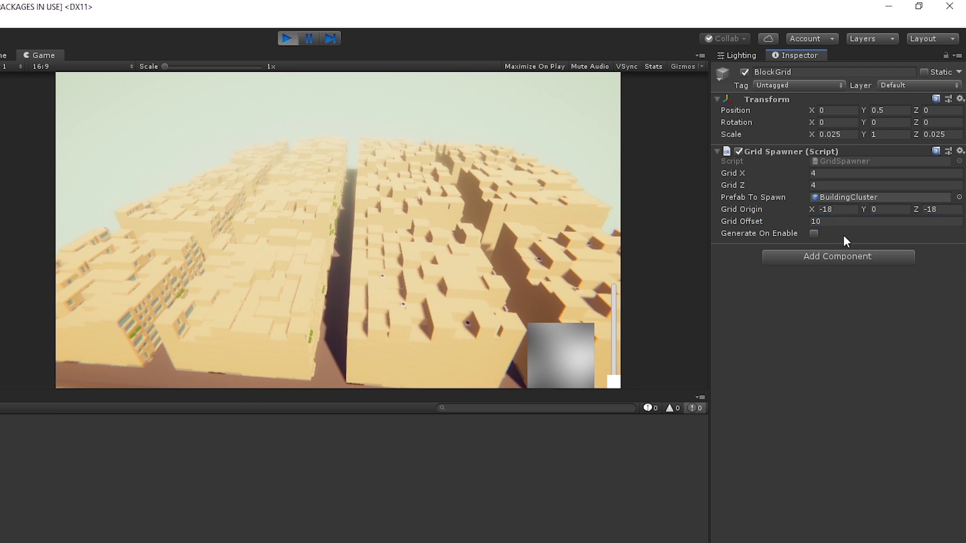
{"action": "left_click", "coordinate": [884, 221]}
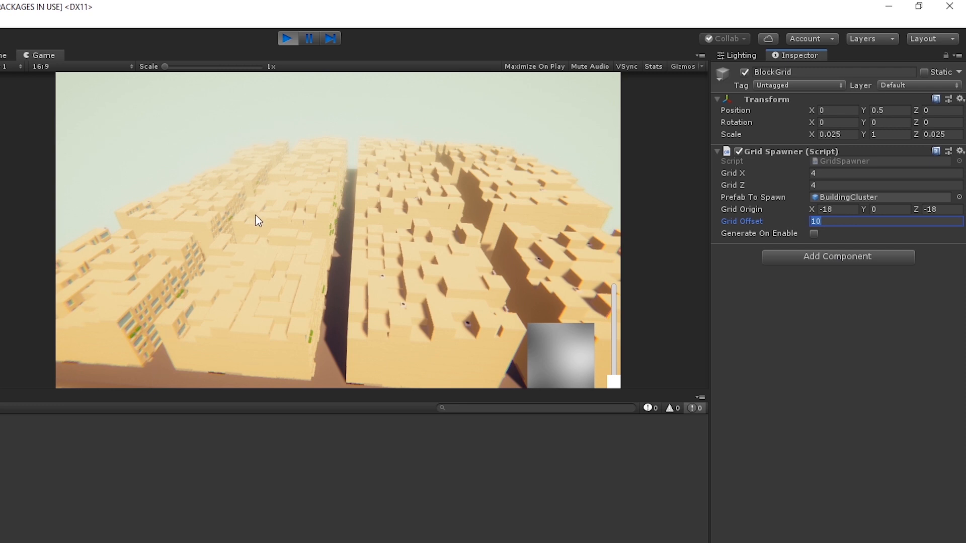
{"action": "mouse_move", "coordinate": [355, 201]}
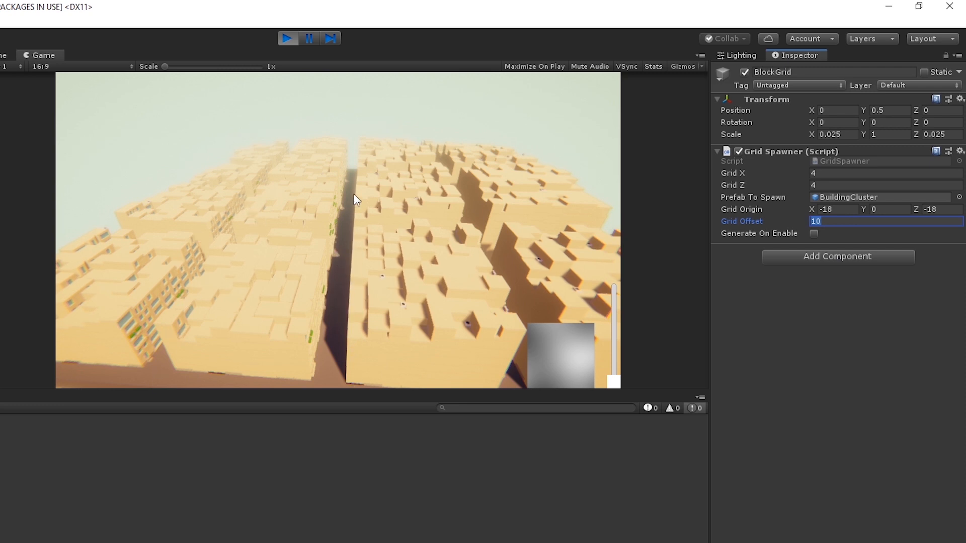
{"action": "mouse_move", "coordinate": [674, 378]}
{"action": "type", "text": "8"}
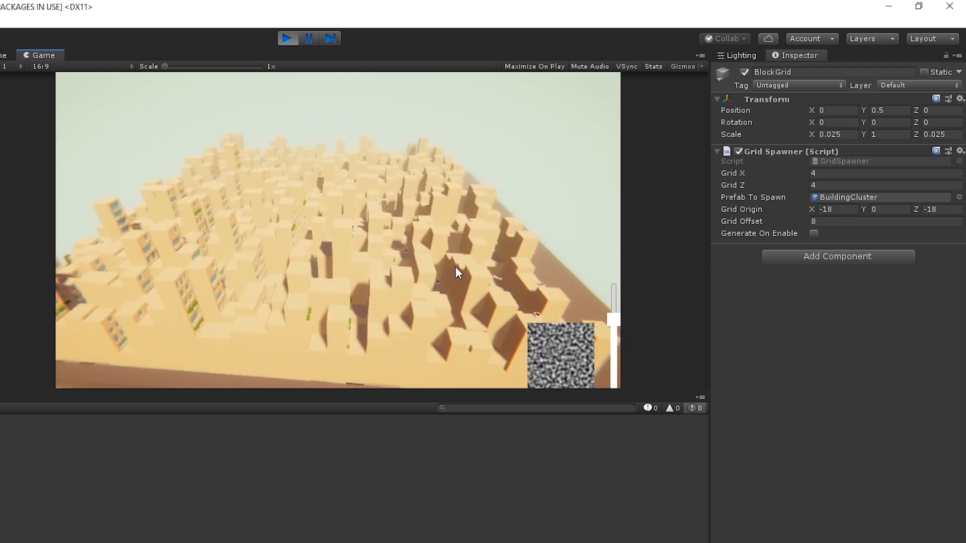
{"action": "mouse_move", "coordinate": [408, 309]}
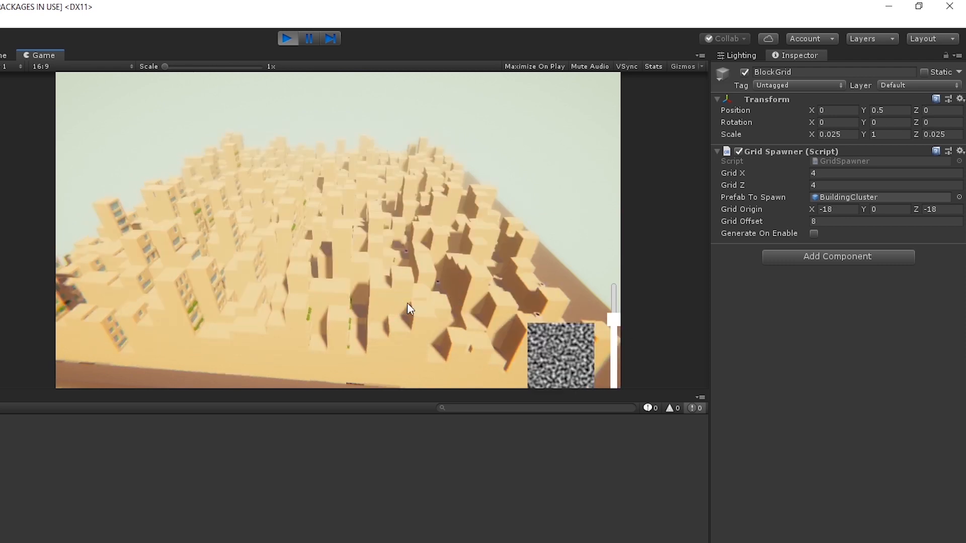
{"action": "left_click", "coordinate": [884, 222]}
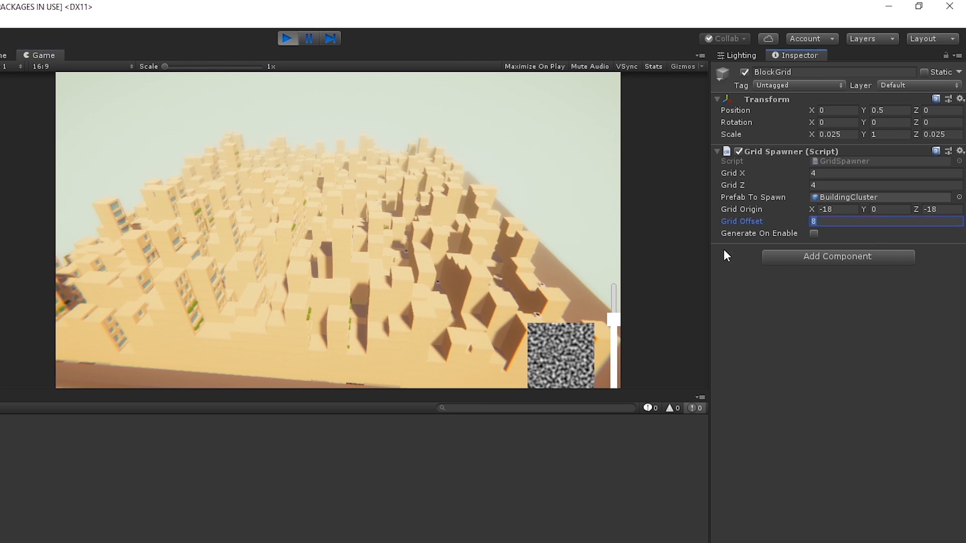
{"action": "type", "text": "12"}
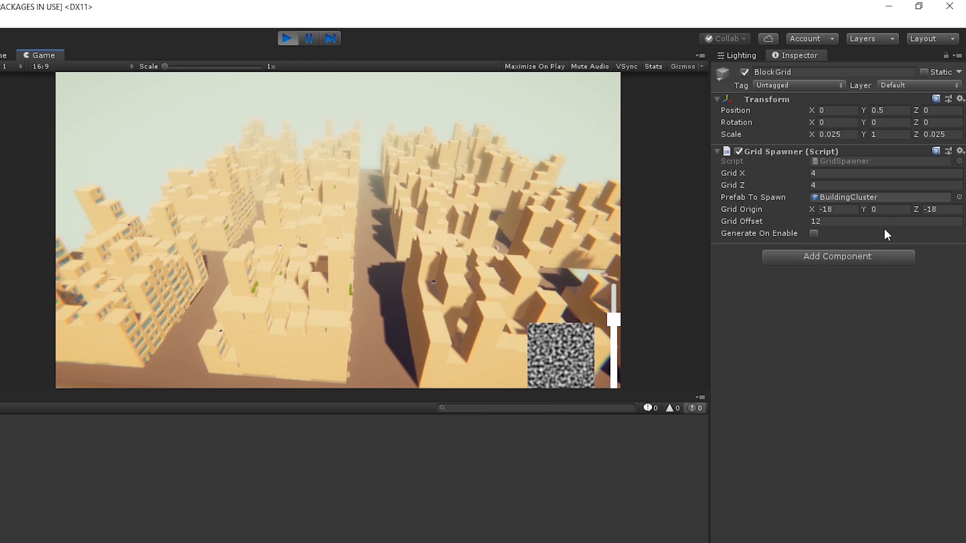
{"action": "type", "text": "10"}
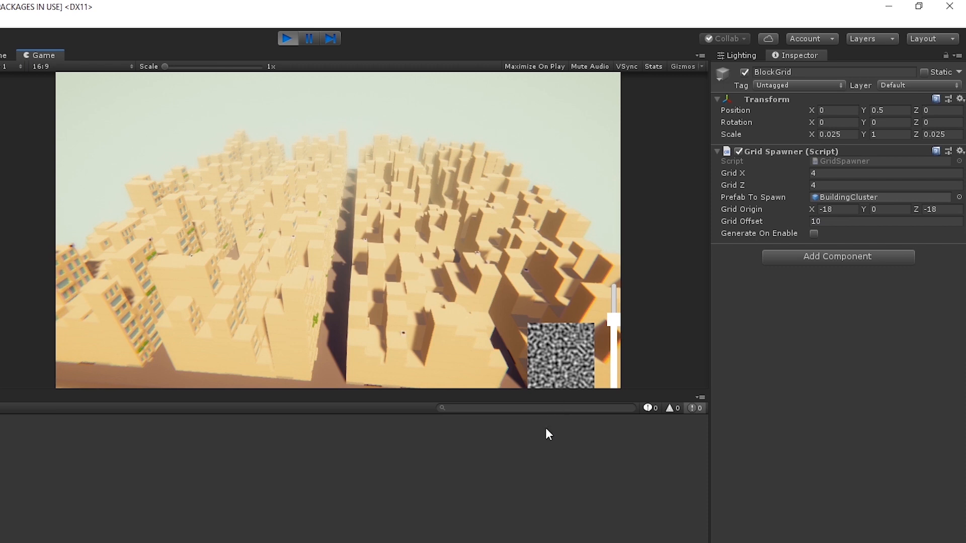
{"action": "mouse_move", "coordinate": [297, 192]}
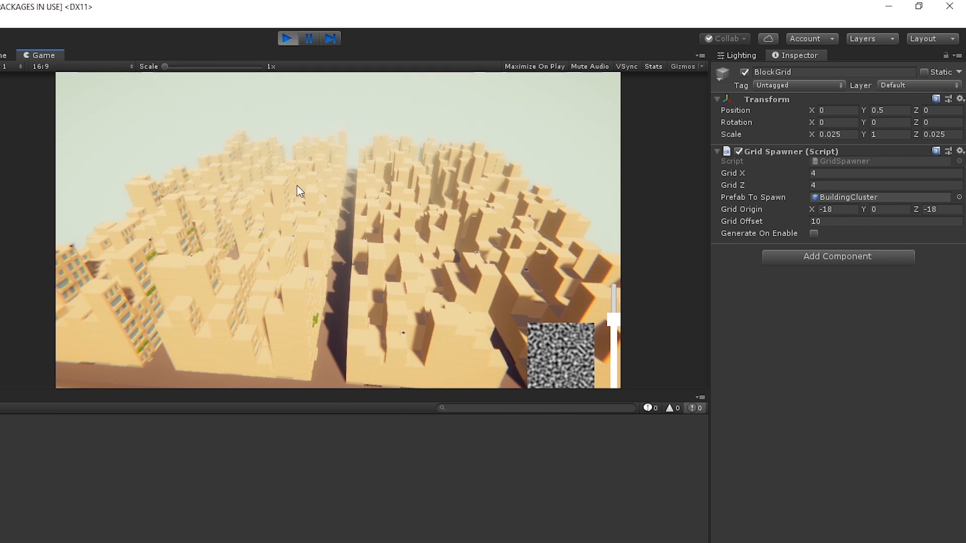
{"action": "mouse_move", "coordinate": [844, 370]}
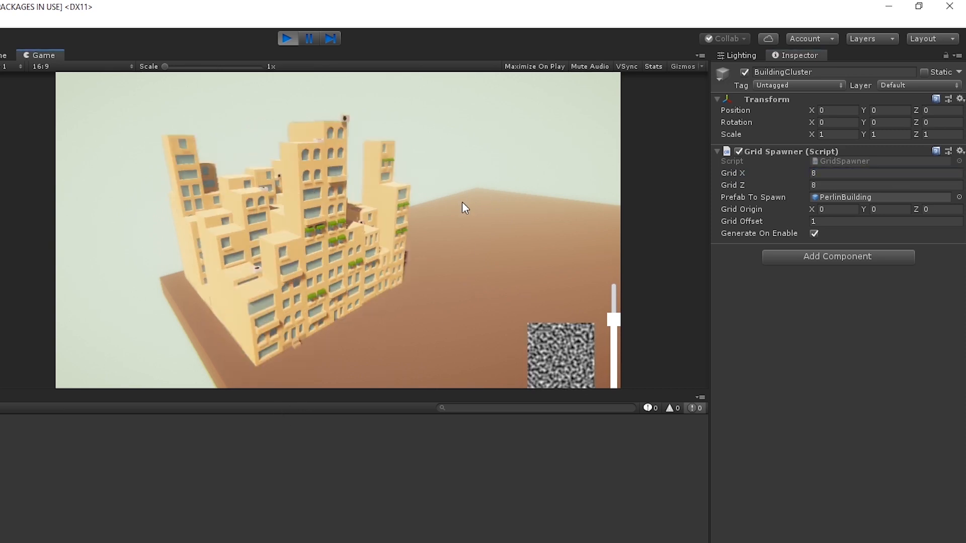
Click the Inspector field at the Grid Offset position while returning to the city scene
{"action": "left_click", "coordinate": [884, 221]}
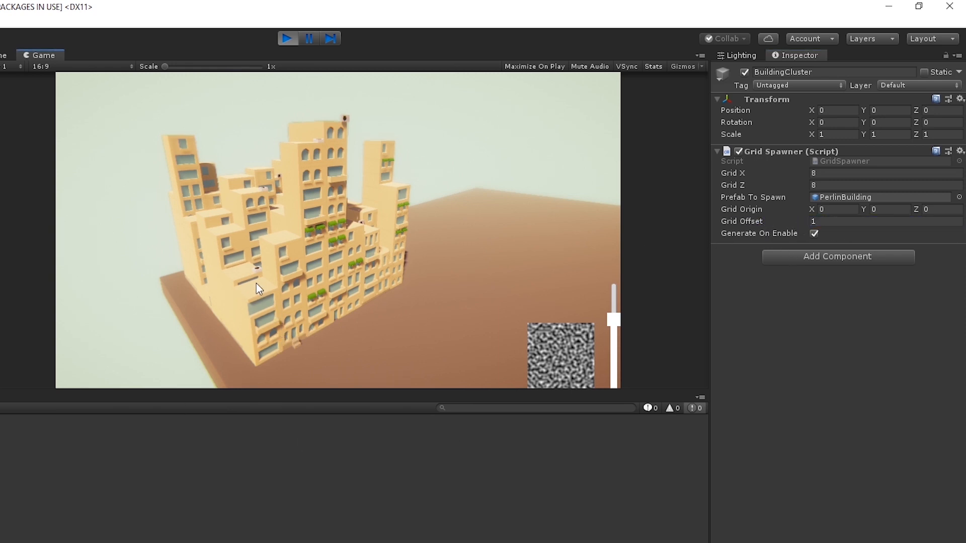
{"action": "mouse_move", "coordinate": [378, 311]}
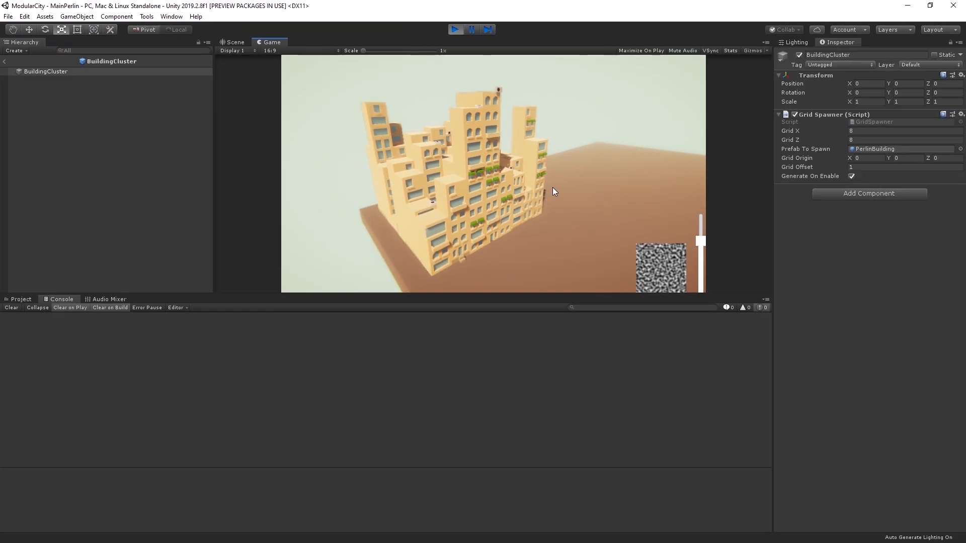
{"action": "mouse_move", "coordinate": [484, 250]}
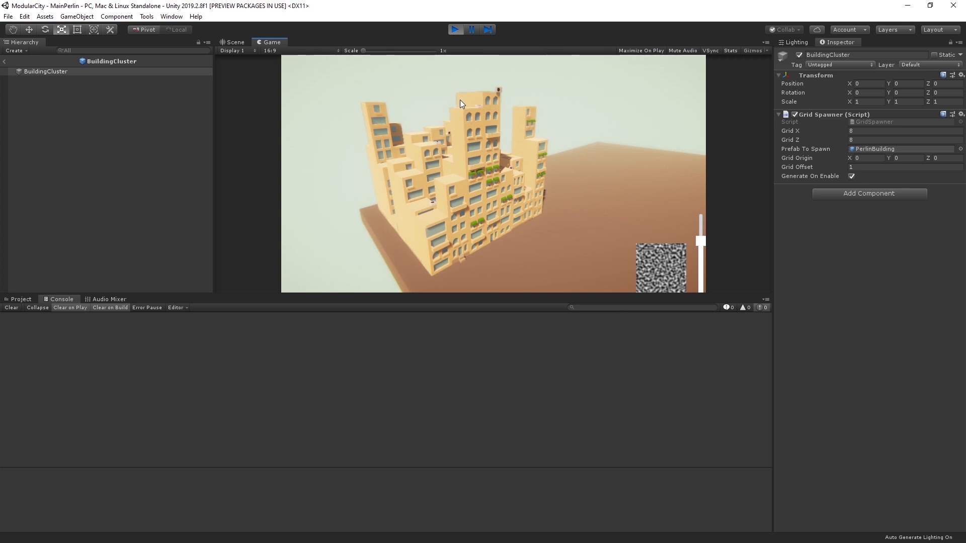
{"action": "mouse_move", "coordinate": [492, 56]}
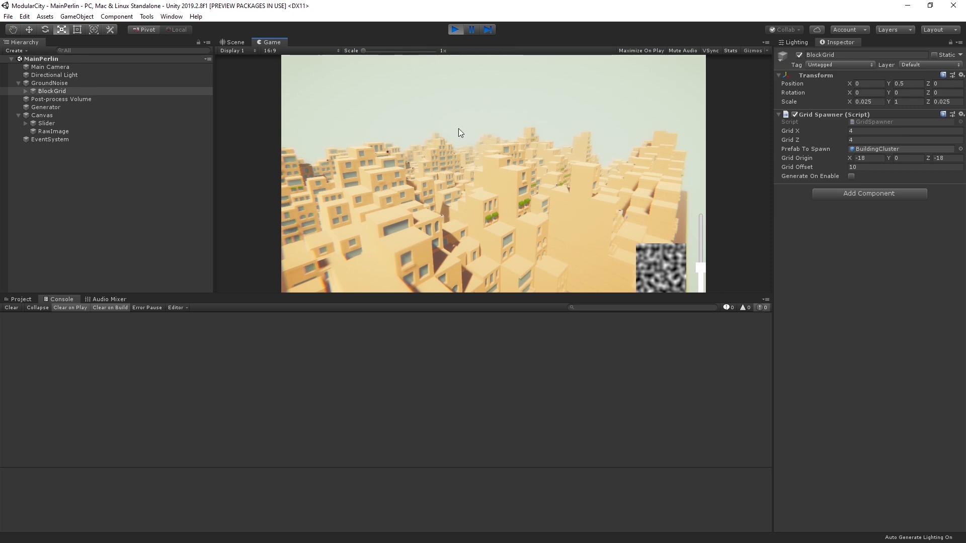
{"action": "mouse_move", "coordinate": [657, 229]}
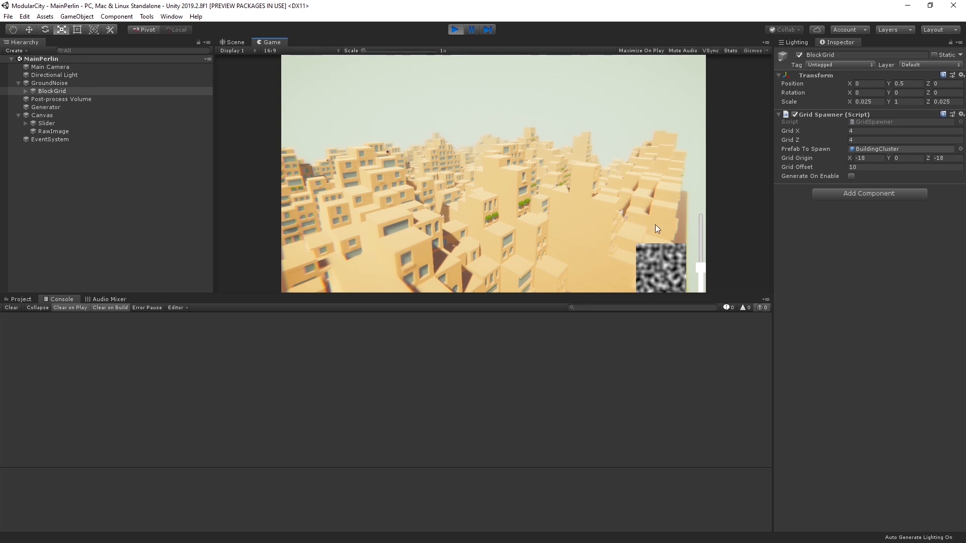
{"action": "mouse_move", "coordinate": [522, 285]}
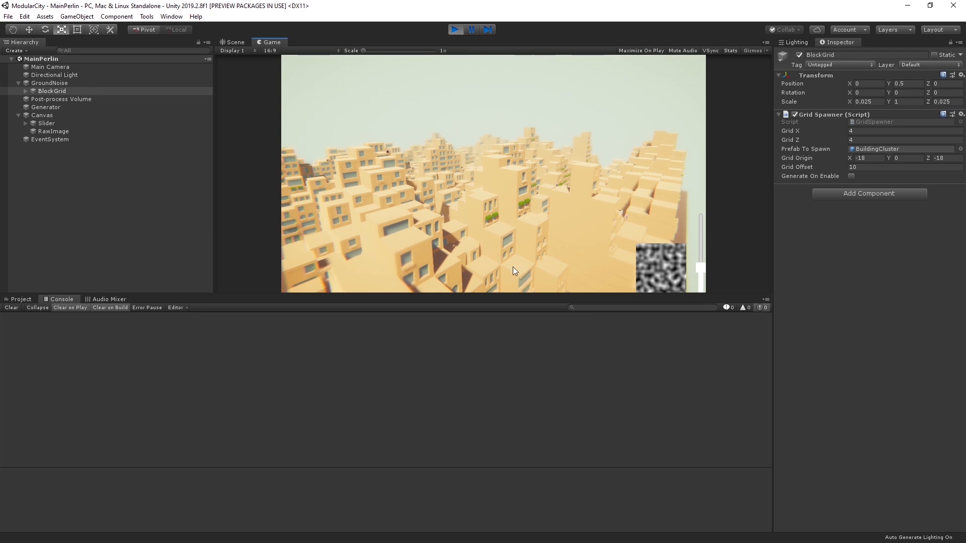
{"action": "mouse_move", "coordinate": [523, 274]}
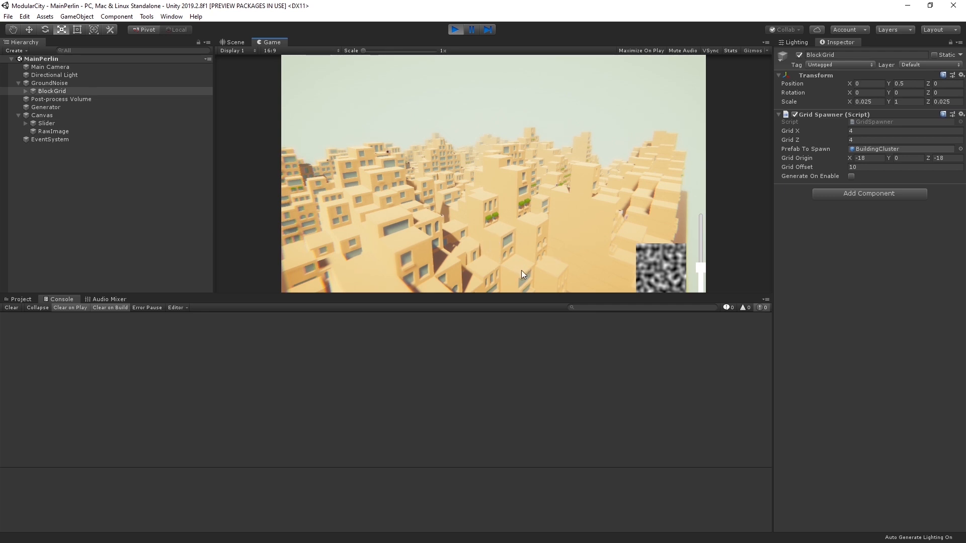